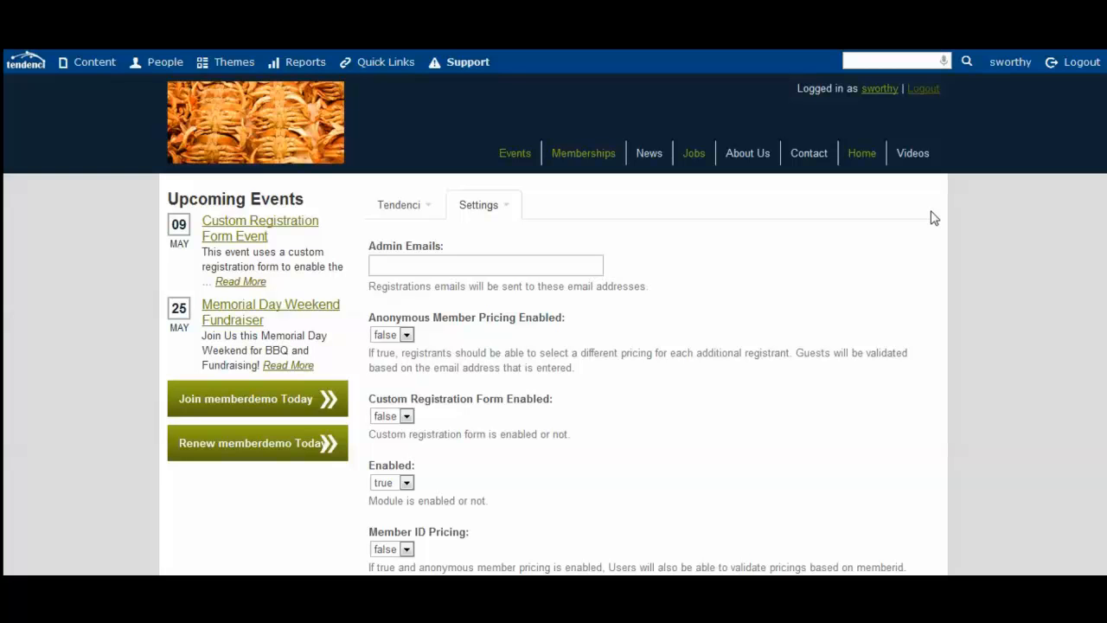
# Step: Set Custom Registration Form Enabled to true and update the Events settings
pyautogui.click(377, 61)
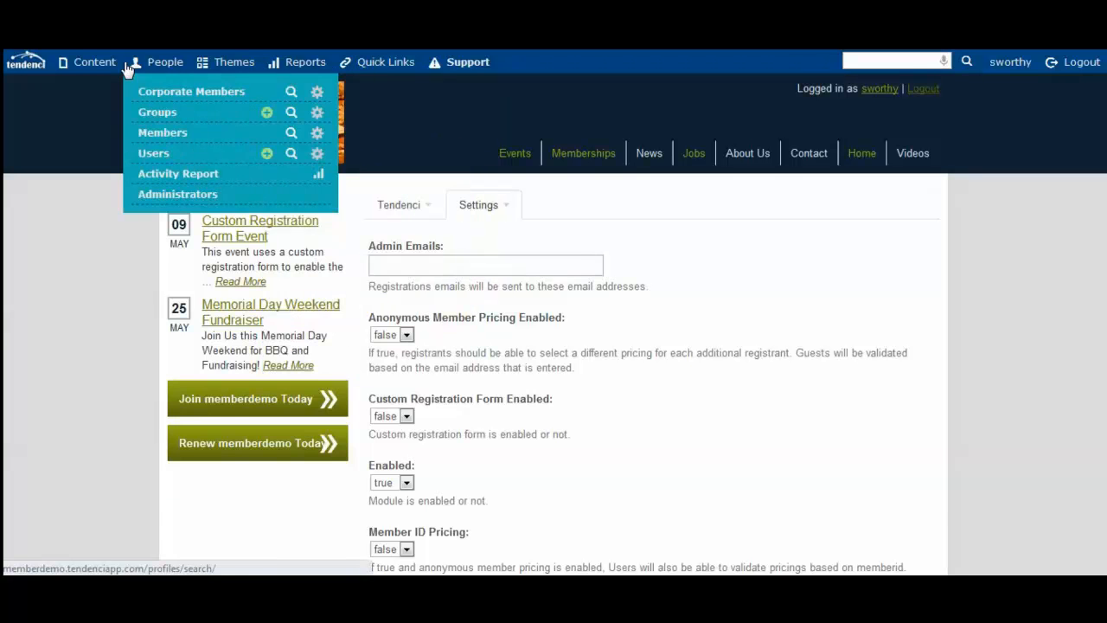
pyautogui.click(94, 61)
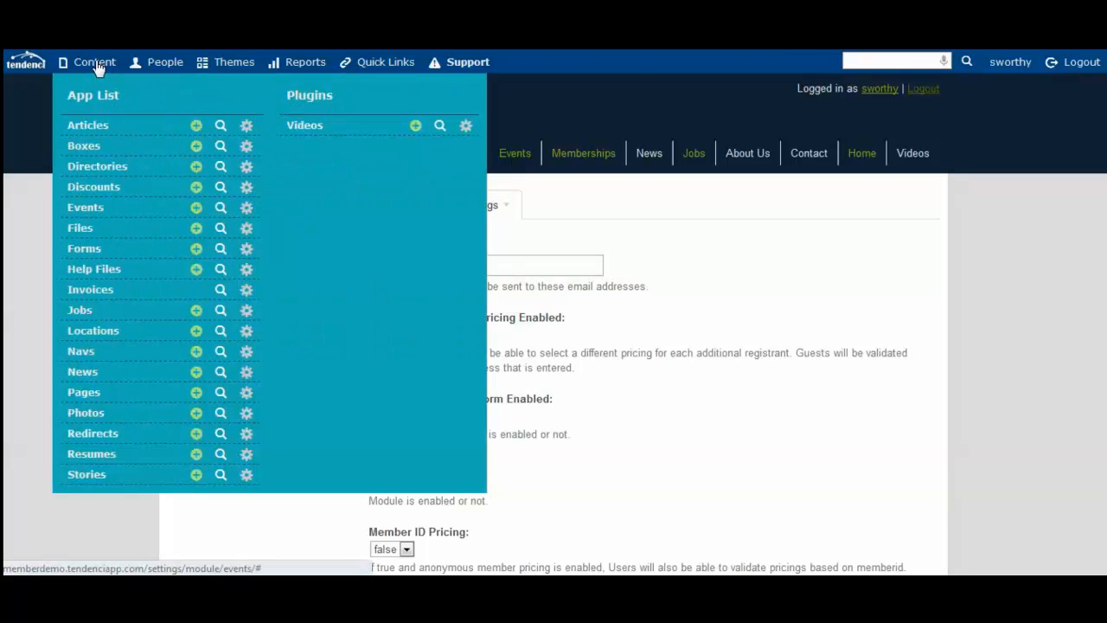
pyautogui.moveTo(247, 207)
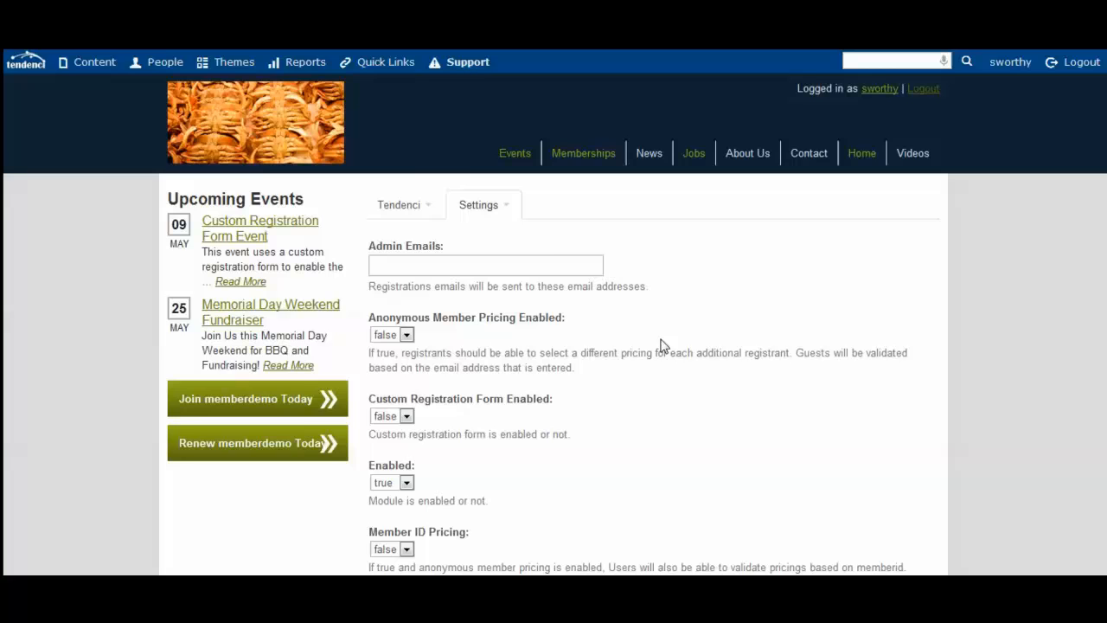
pyautogui.scroll(-3)
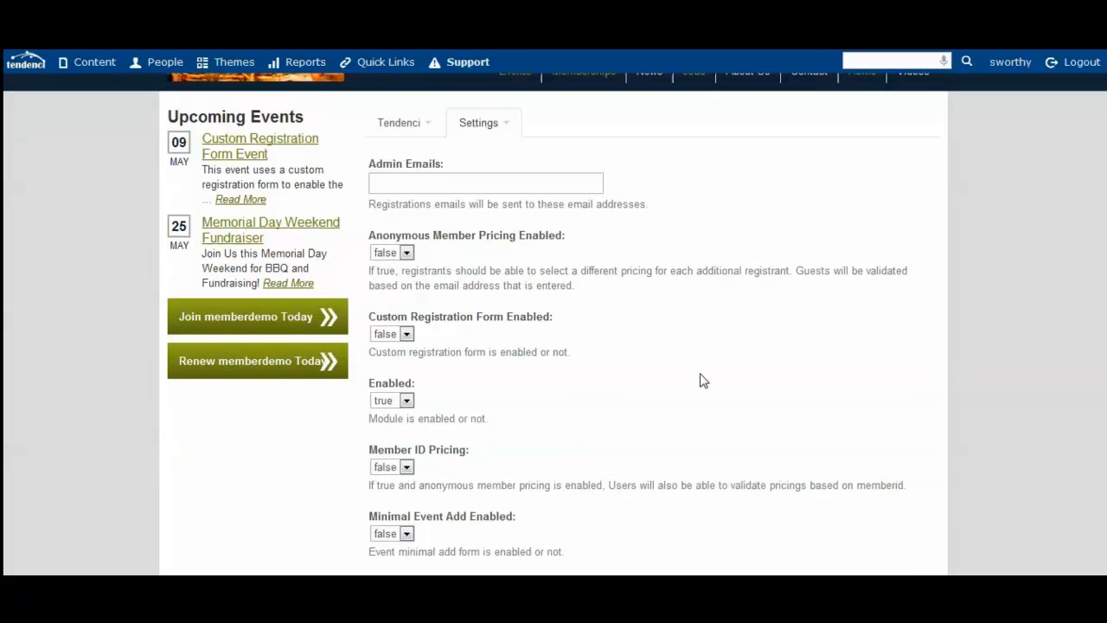
pyautogui.moveTo(448, 347)
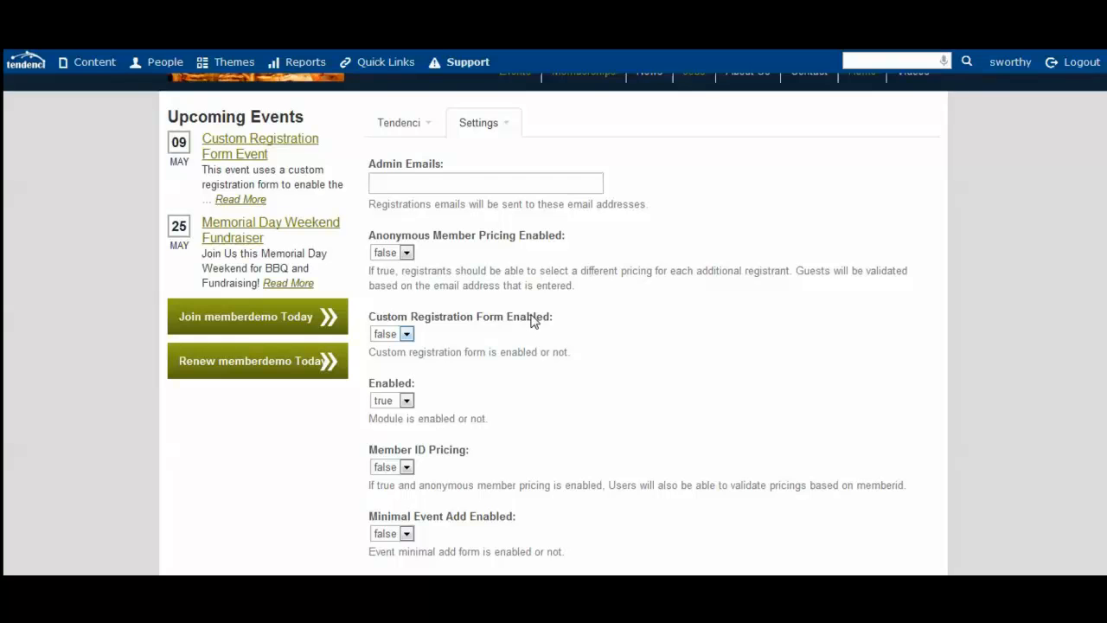
pyautogui.click(392, 334)
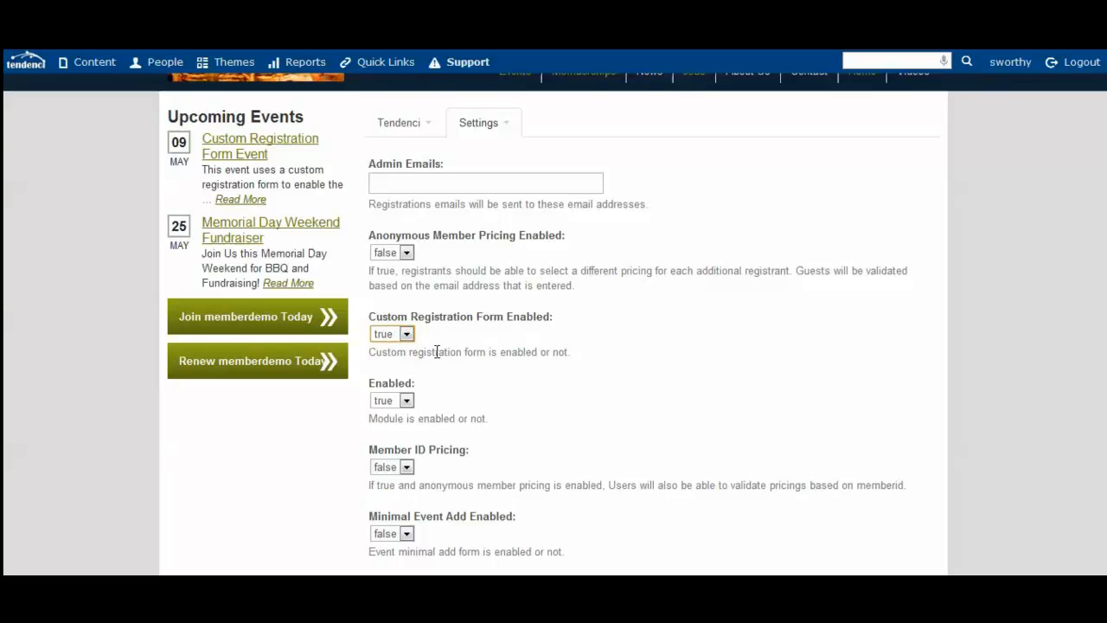
pyautogui.scroll(-3)
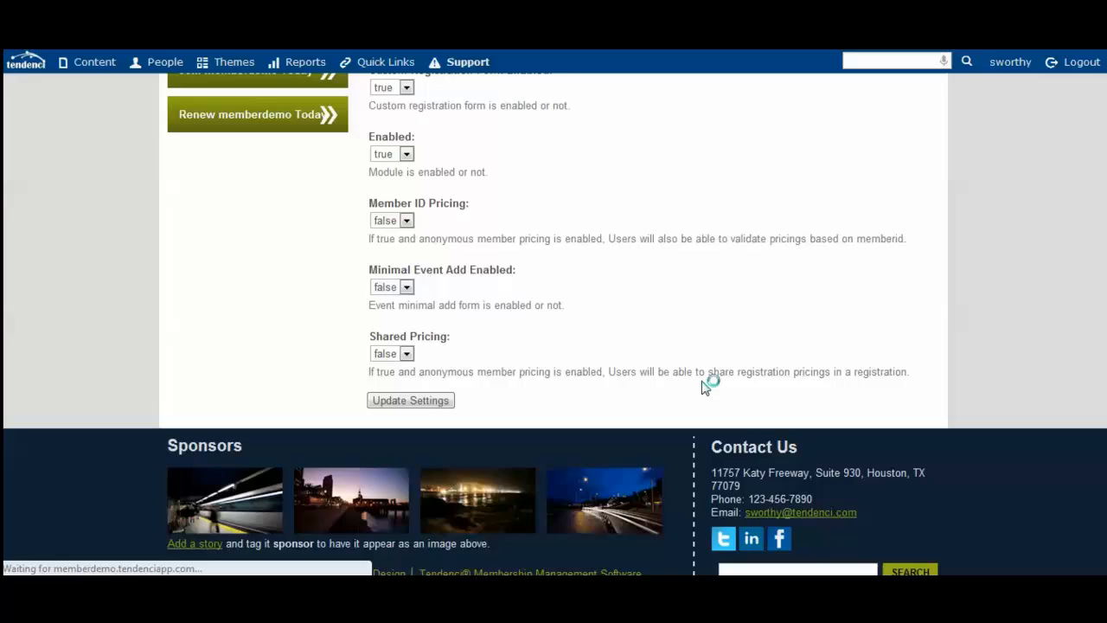
pyautogui.click(410, 399)
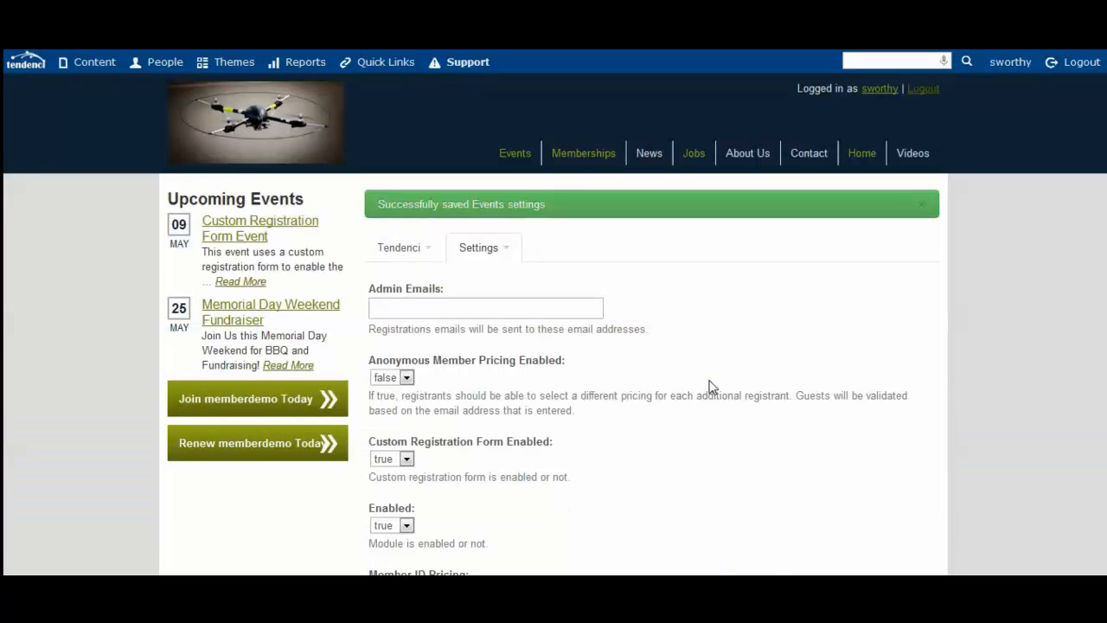
pyautogui.moveTo(721, 380)
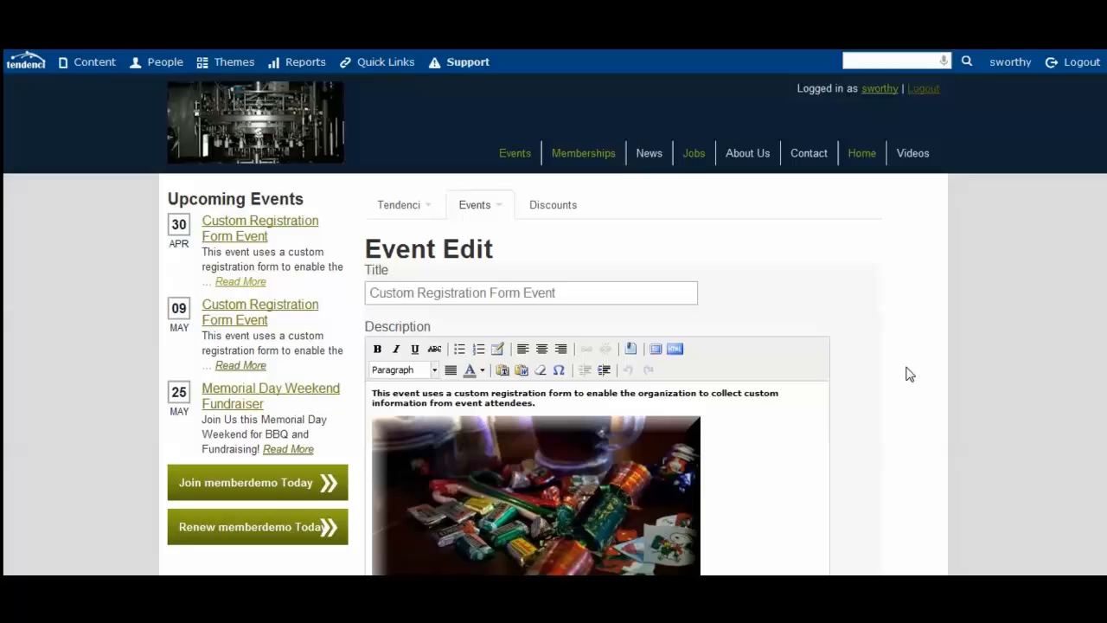
pyautogui.moveTo(922, 381)
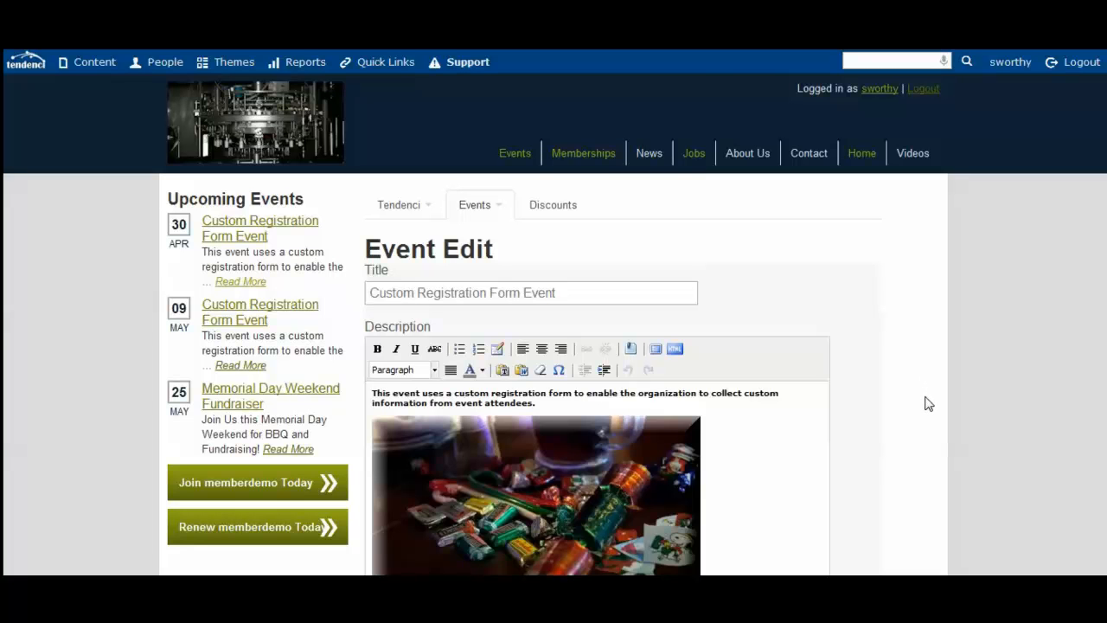
# Step: Open the Custom Registration Form Event's edit page and scroll to its Registration options
pyautogui.scroll(-3)
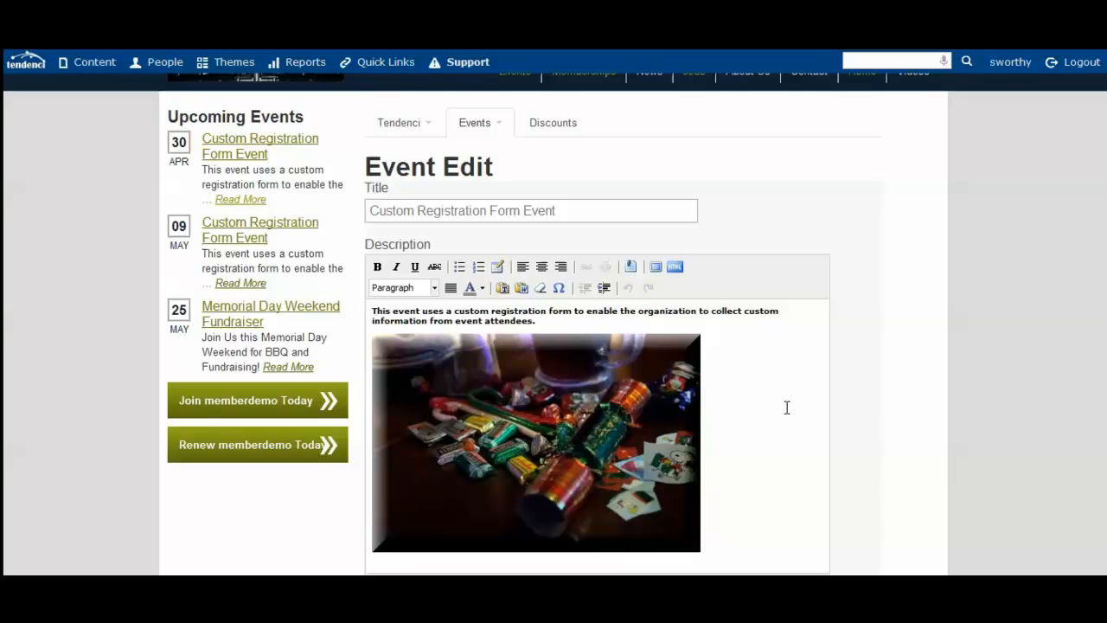
pyautogui.click(475, 122)
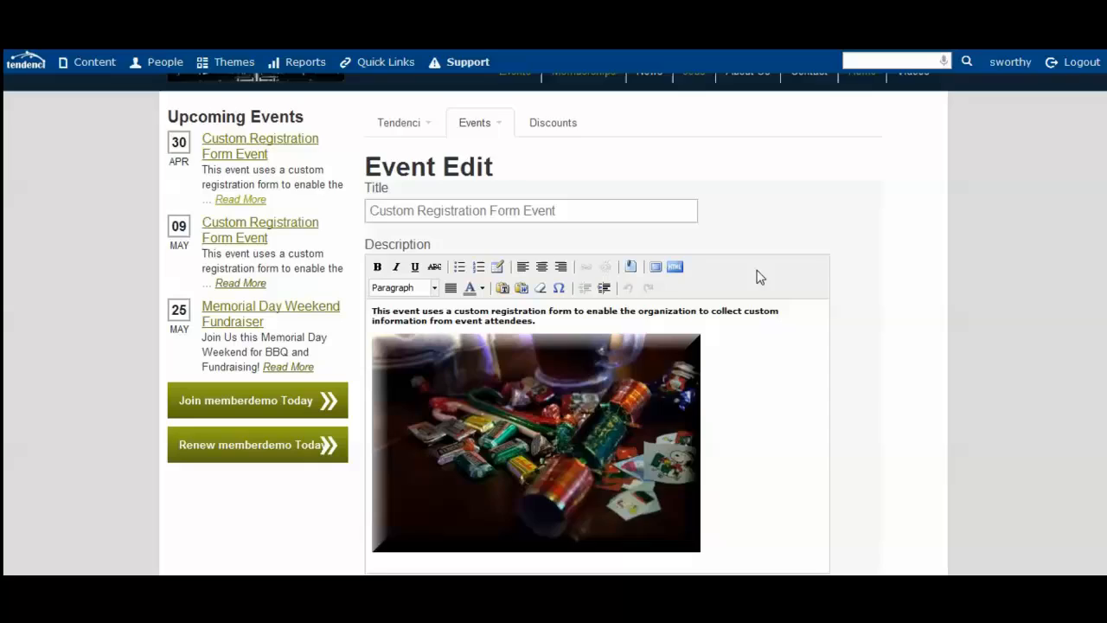
pyautogui.scroll(-3)
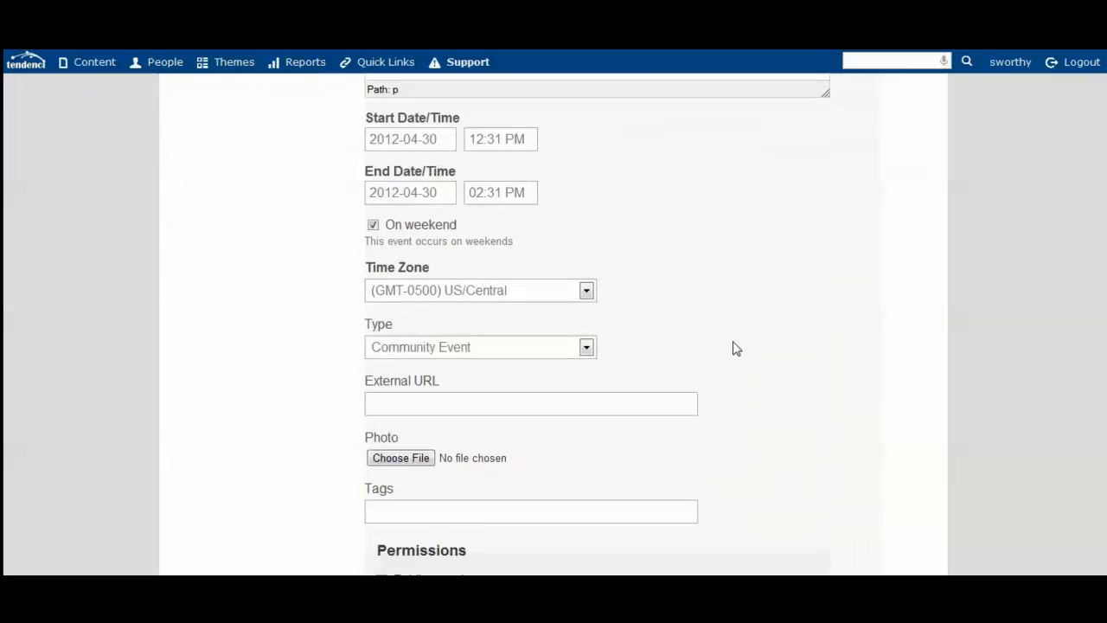
pyautogui.scroll(-3)
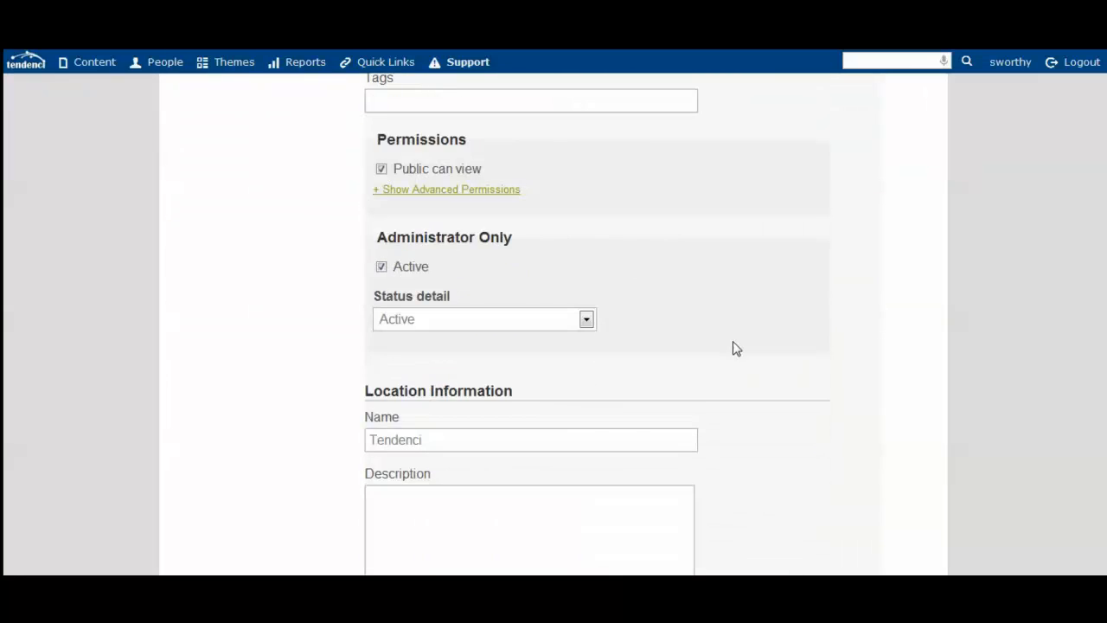
pyautogui.scroll(-3)
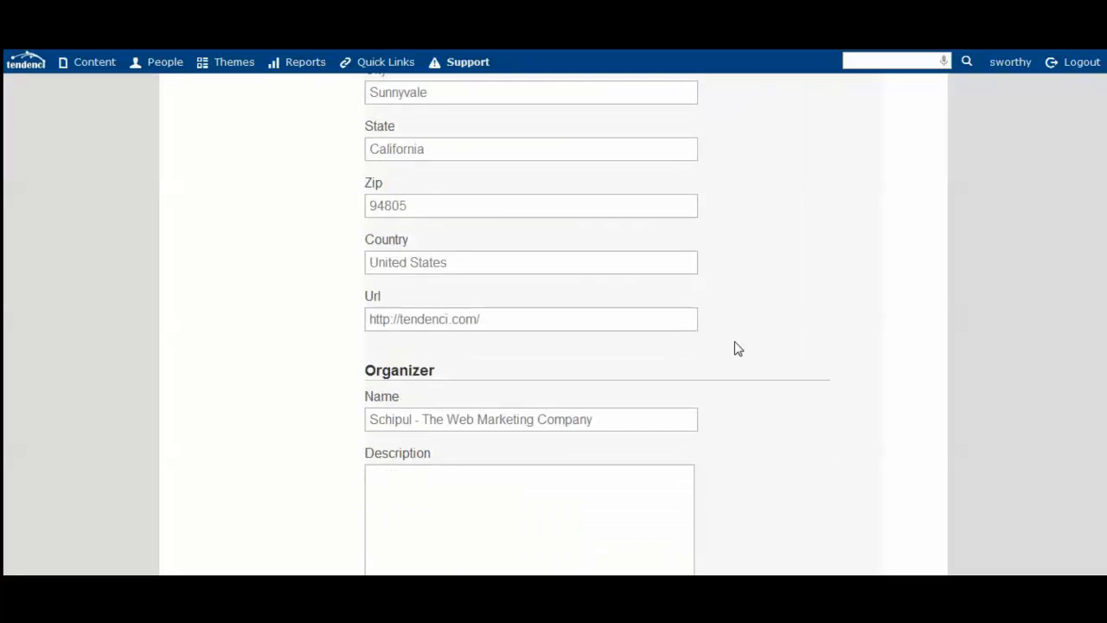
pyautogui.scroll(-3)
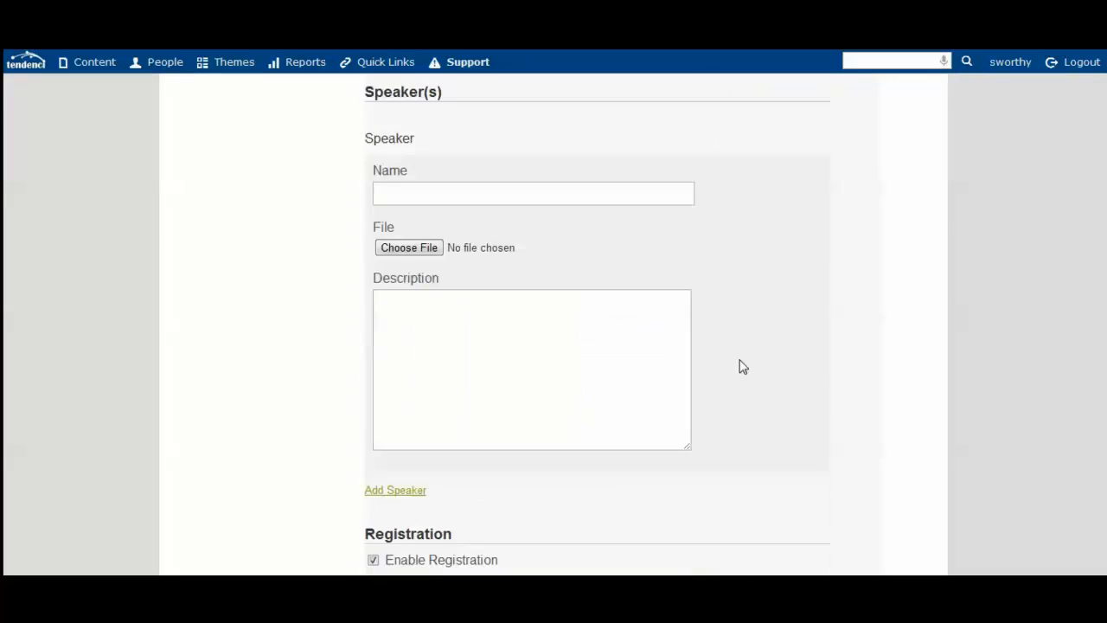
pyautogui.scroll(-3)
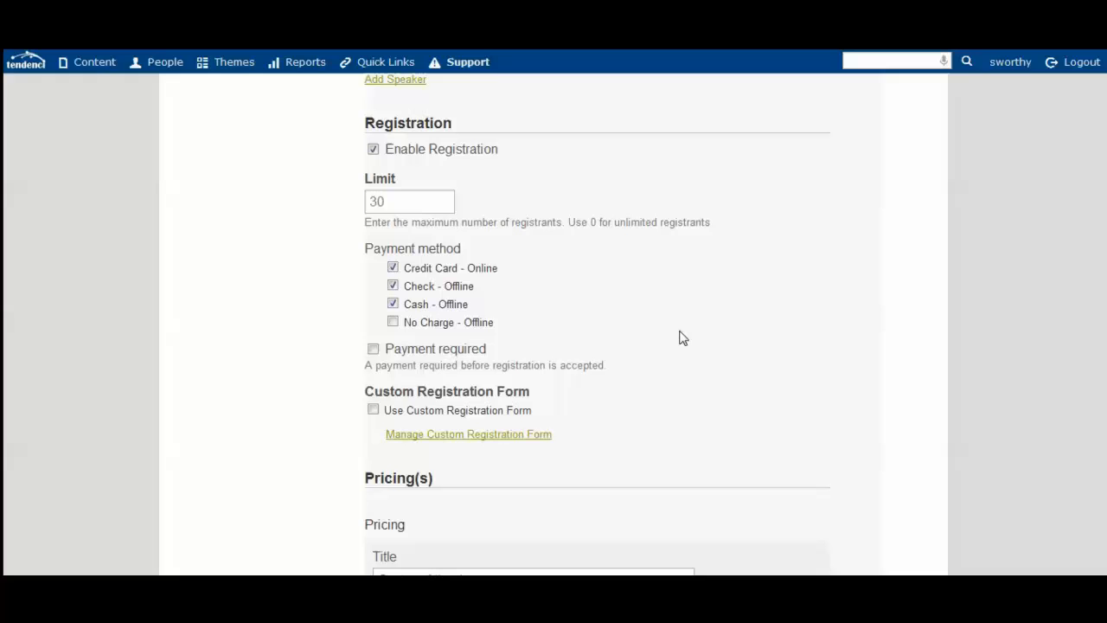
pyautogui.moveTo(372, 380)
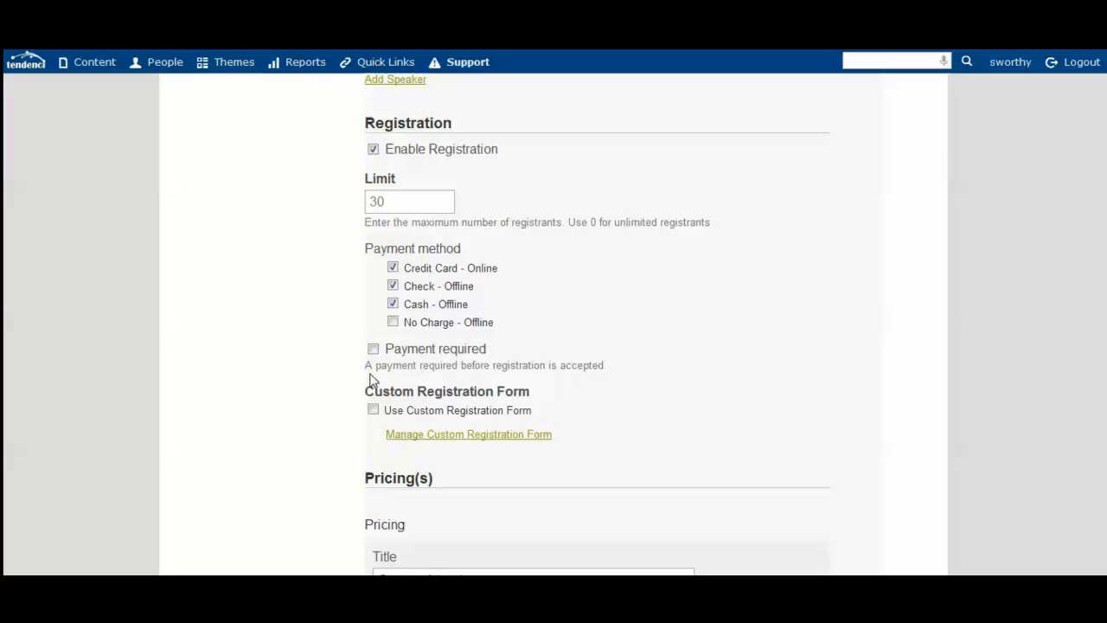
pyautogui.moveTo(249, 389)
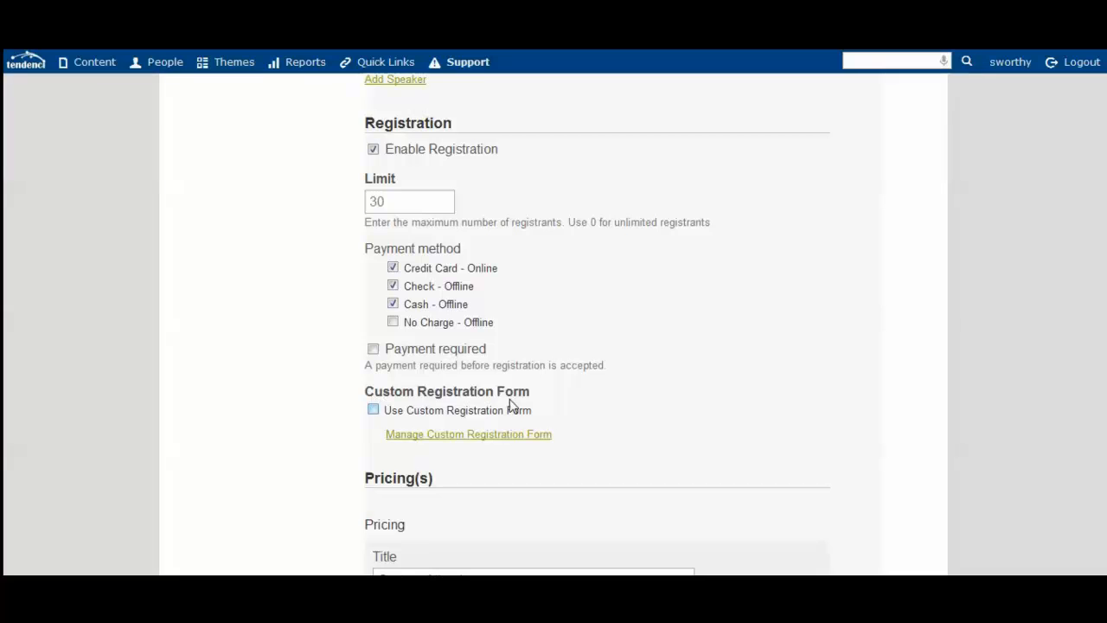
pyautogui.moveTo(373, 410)
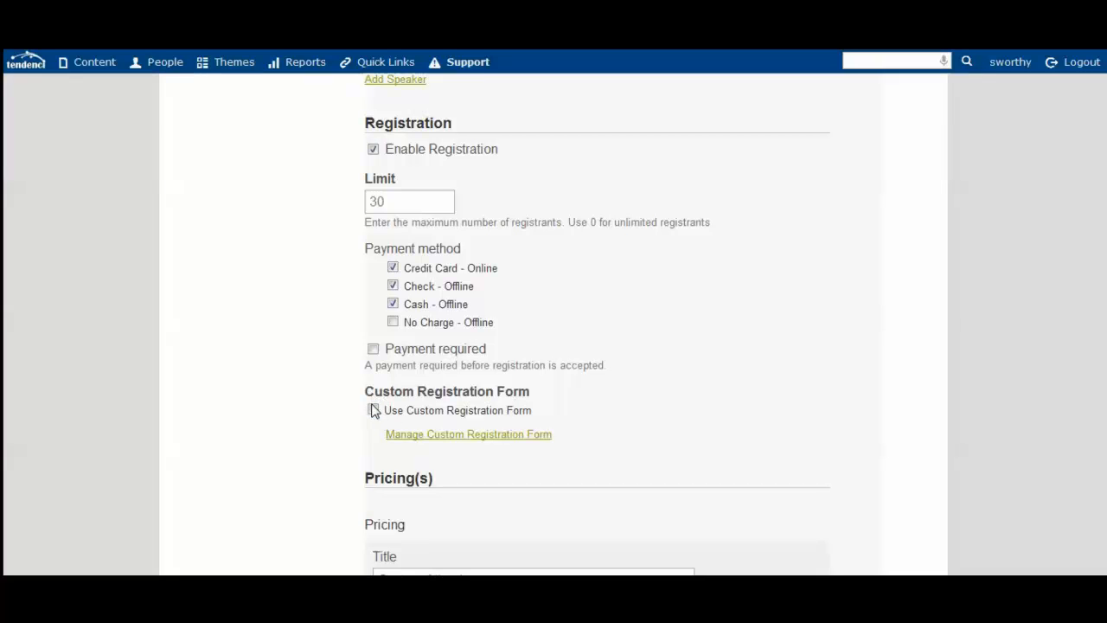
# Step: Enable a custom registration form for the event and review the per-pricing form choices
pyautogui.click(373, 409)
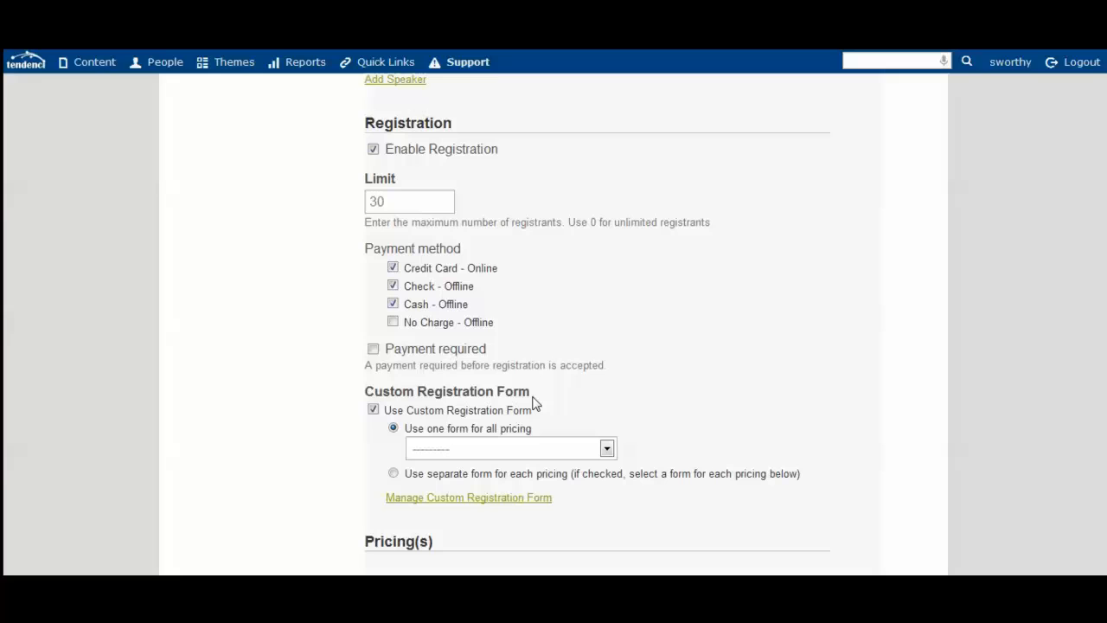
pyautogui.scroll(-3)
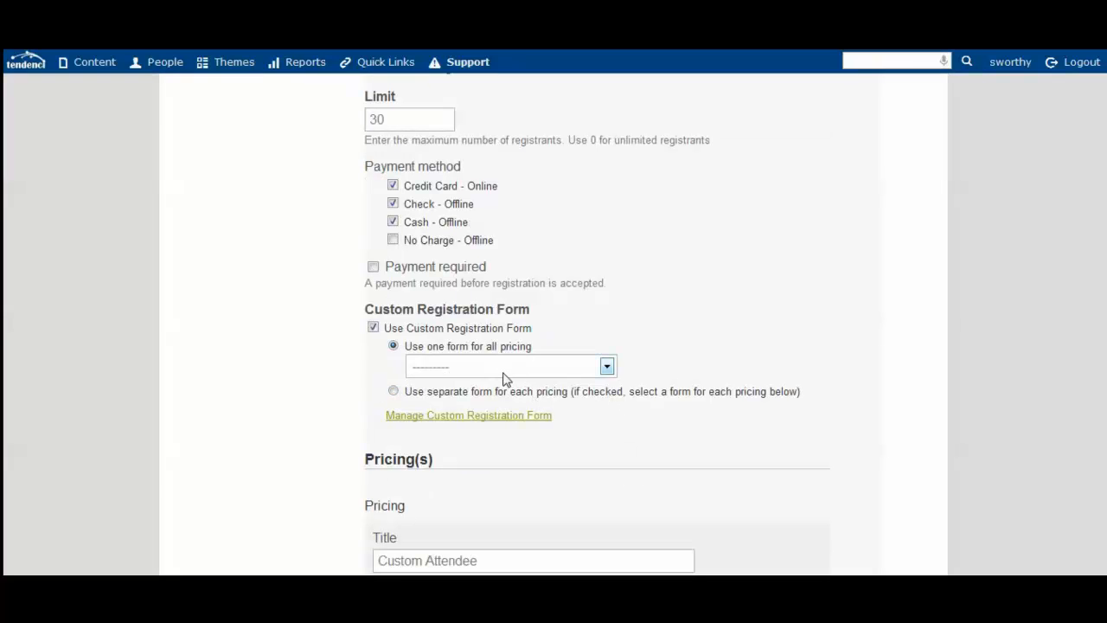
pyautogui.moveTo(500, 367)
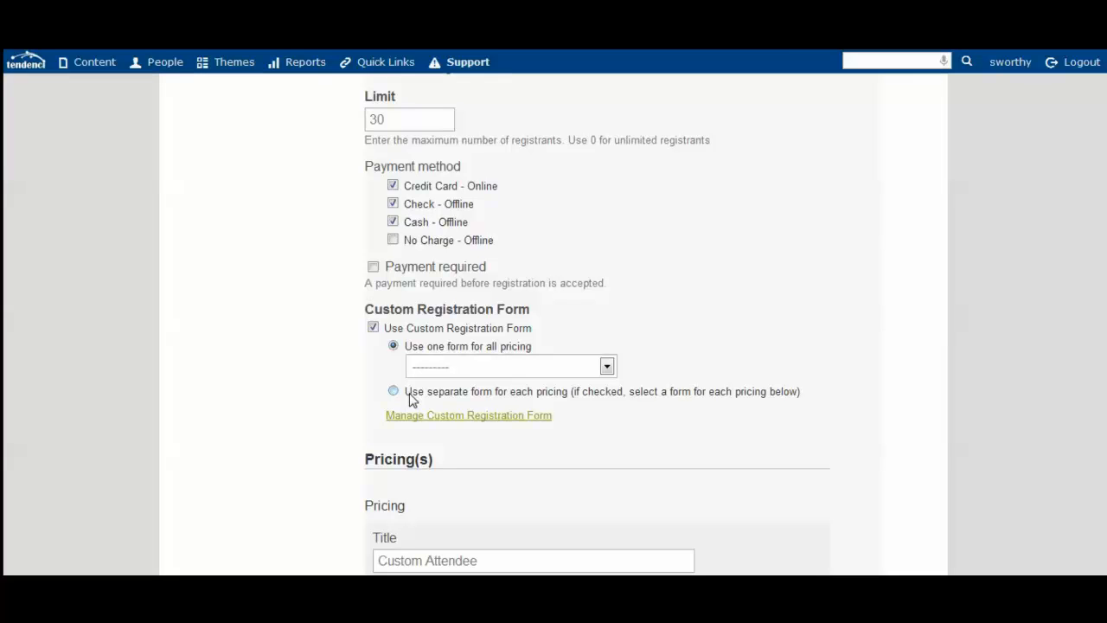
pyautogui.click(393, 391)
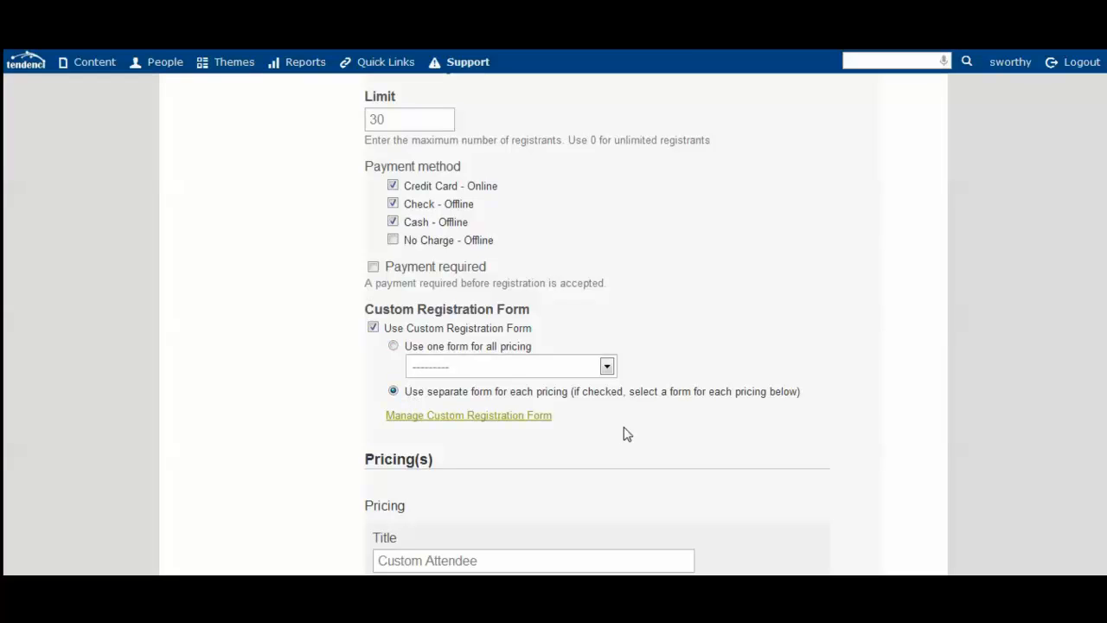
pyautogui.scroll(-3)
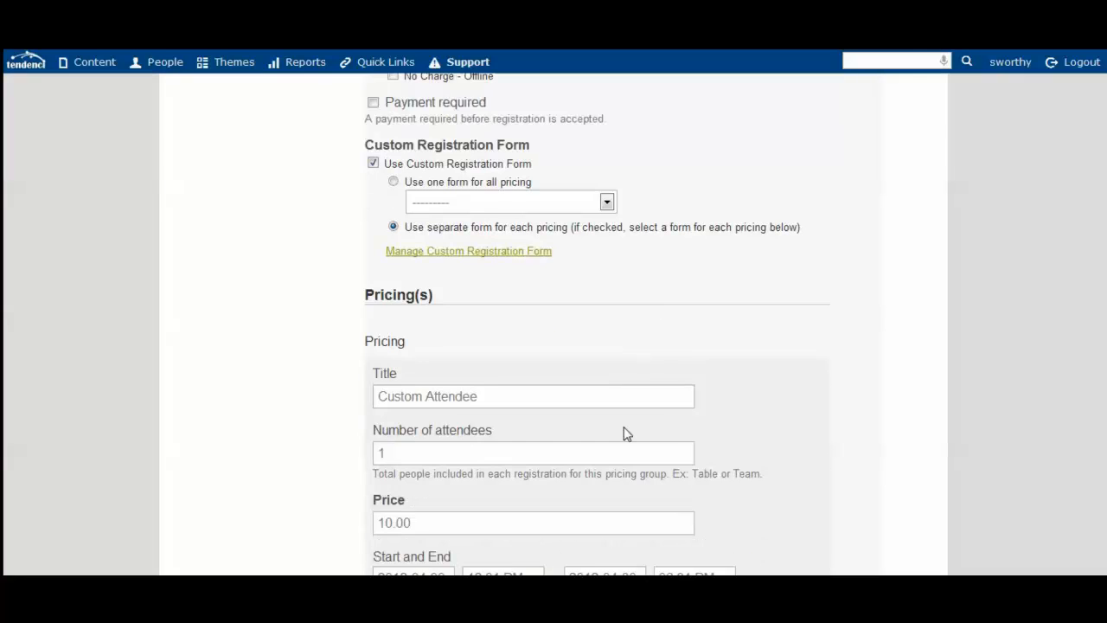
pyautogui.scroll(-3)
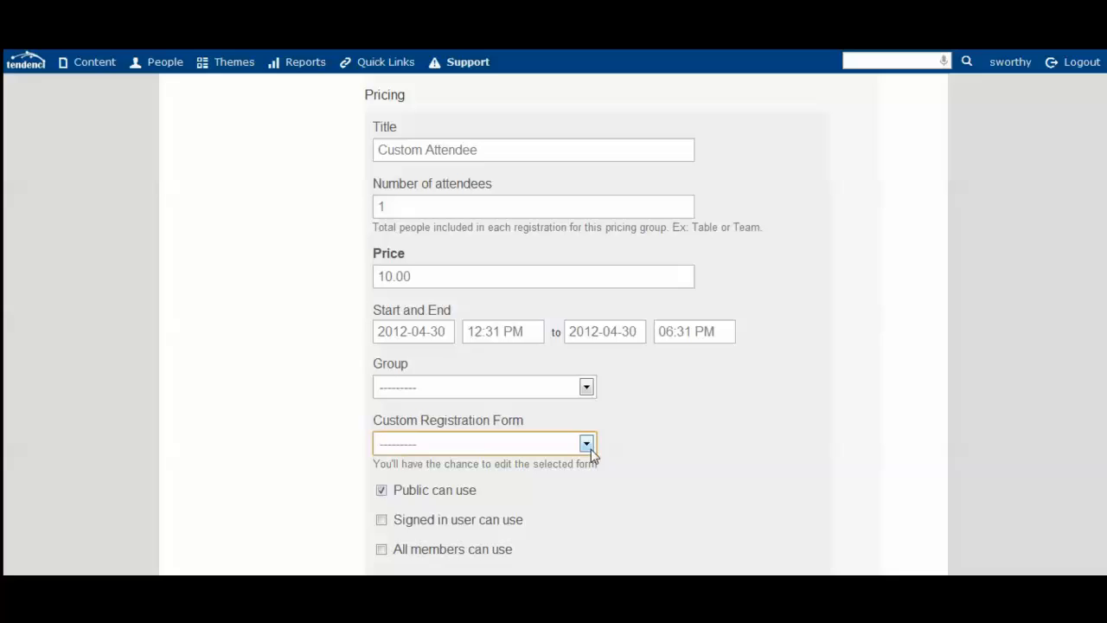
pyautogui.click(587, 443)
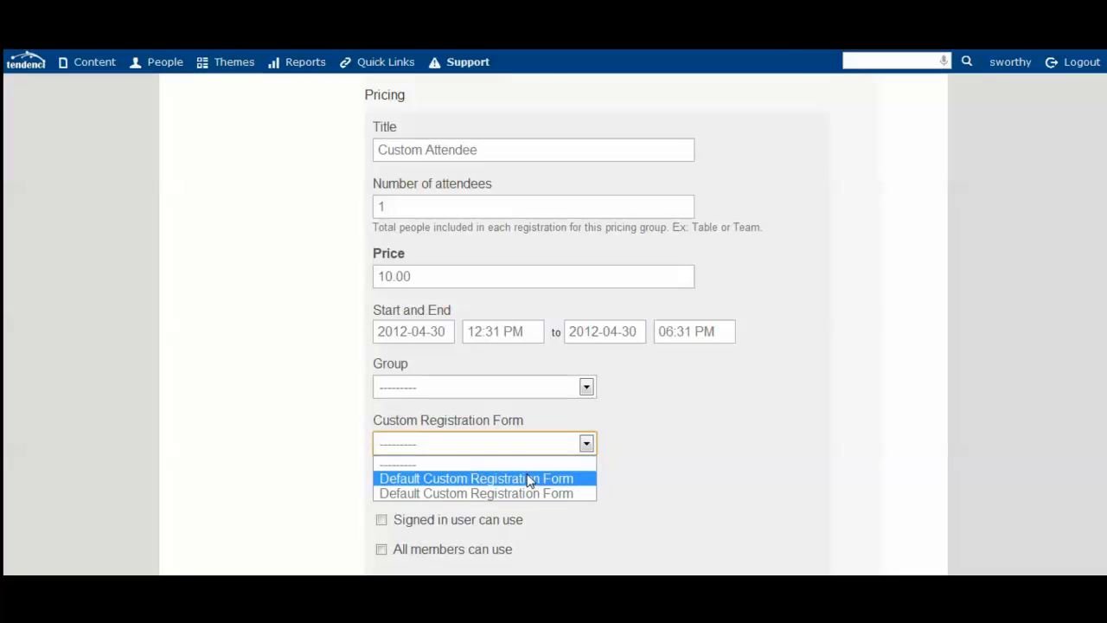
pyautogui.click(476, 464)
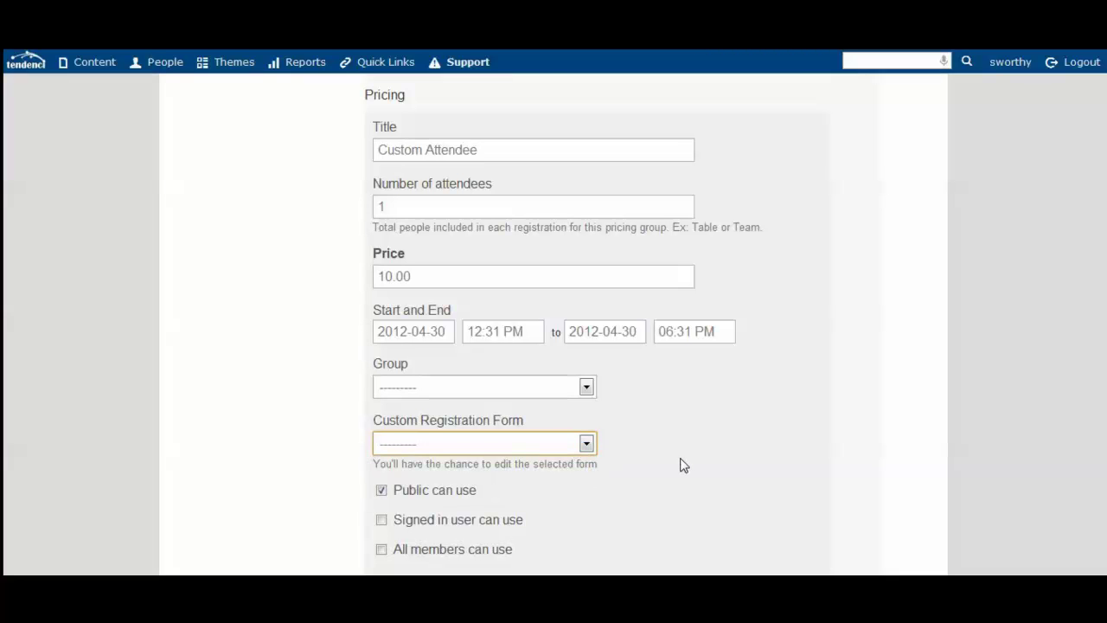
# Step: Choose one form for all pricing: Default Custom Registration Form
pyautogui.scroll(3)
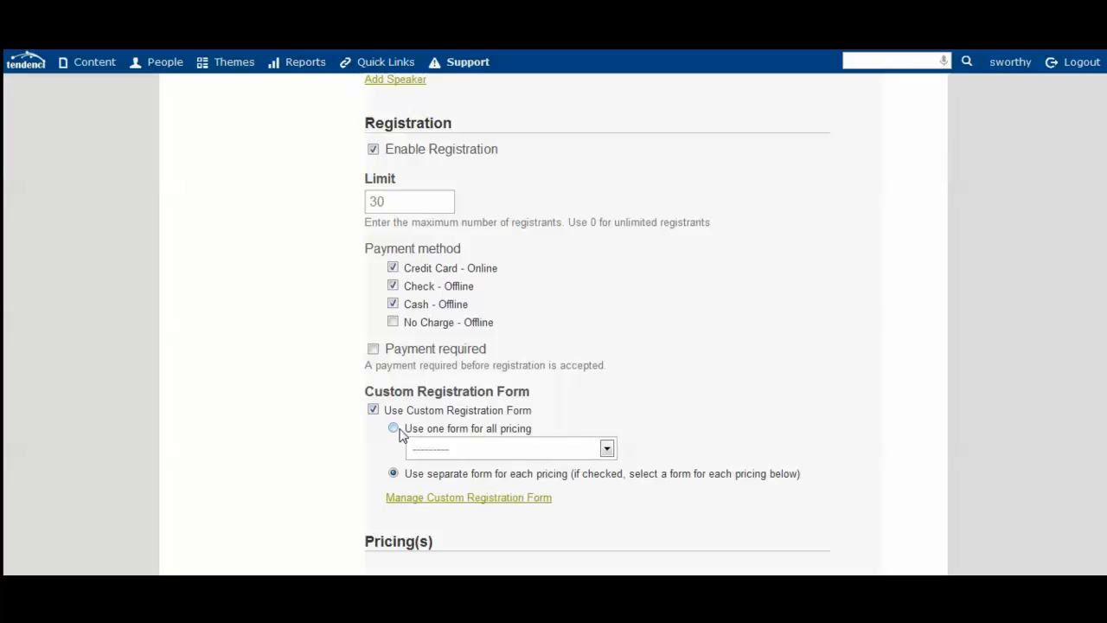
pyautogui.click(393, 428)
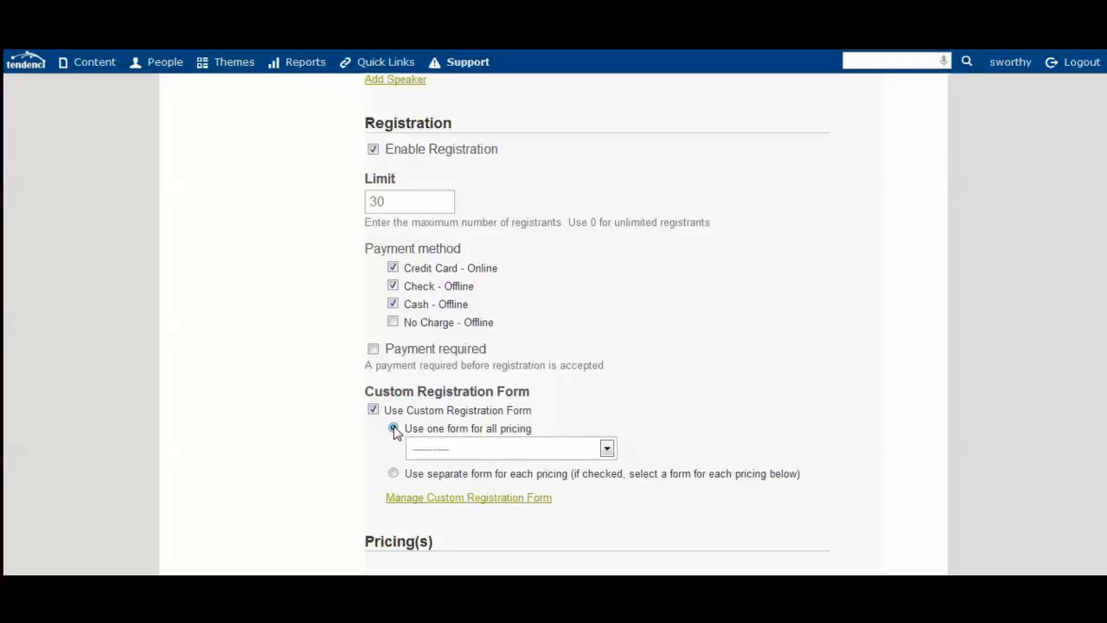
pyautogui.click(606, 448)
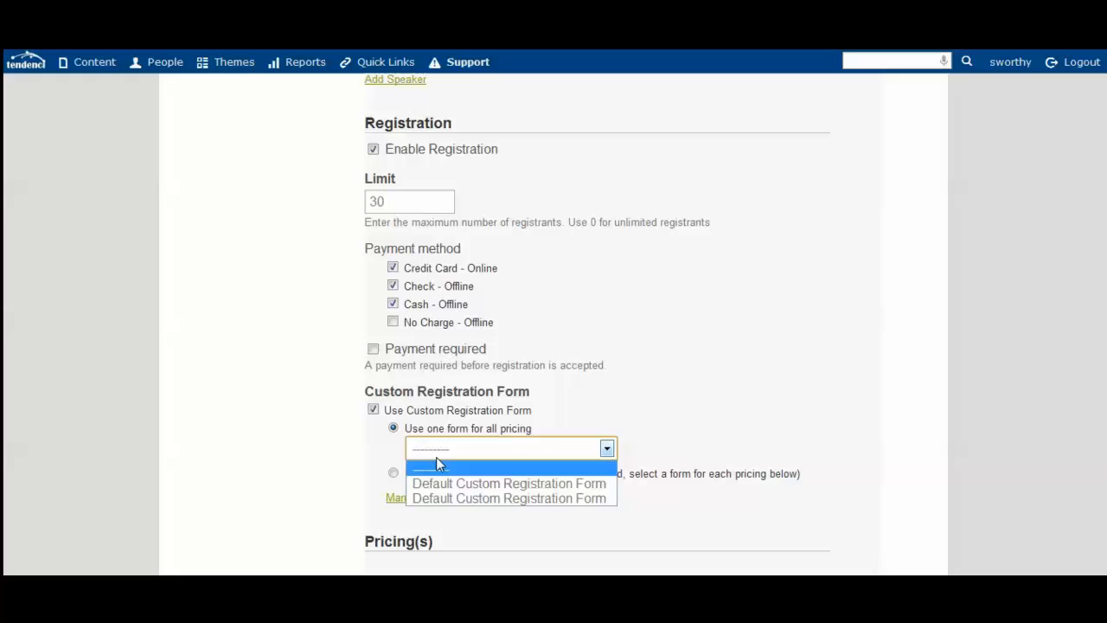
pyautogui.click(509, 483)
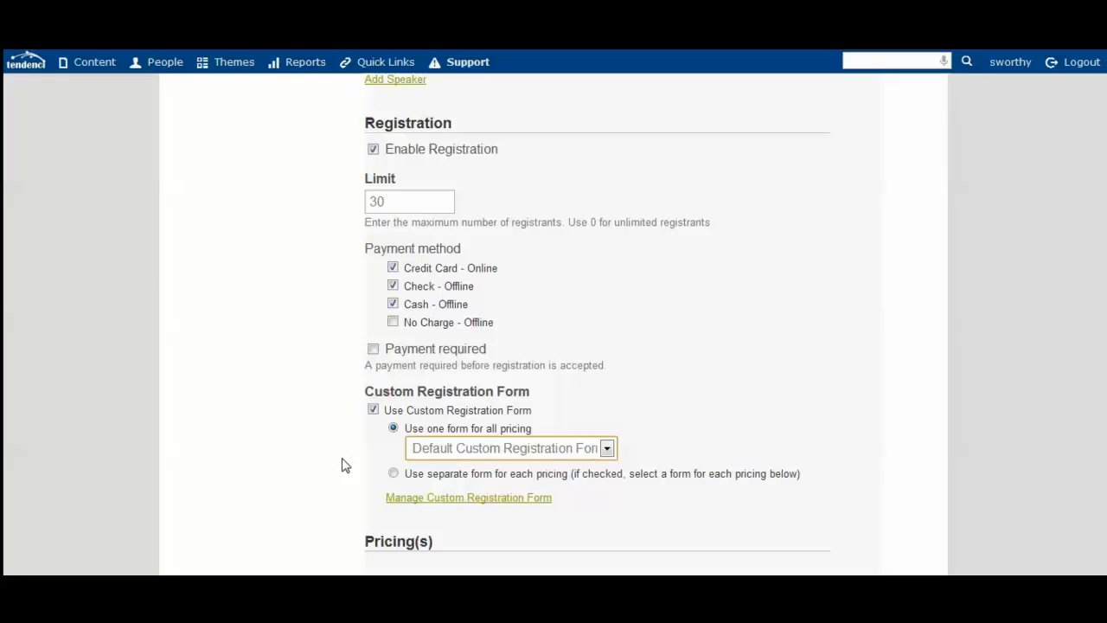
pyautogui.scroll(-3)
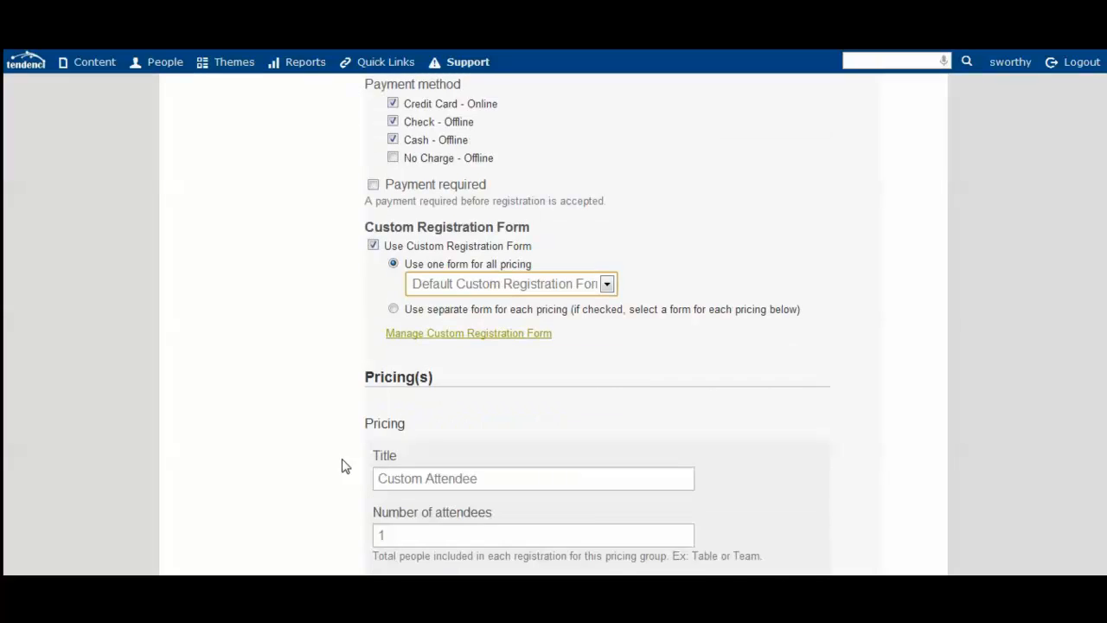
pyautogui.scroll(-3)
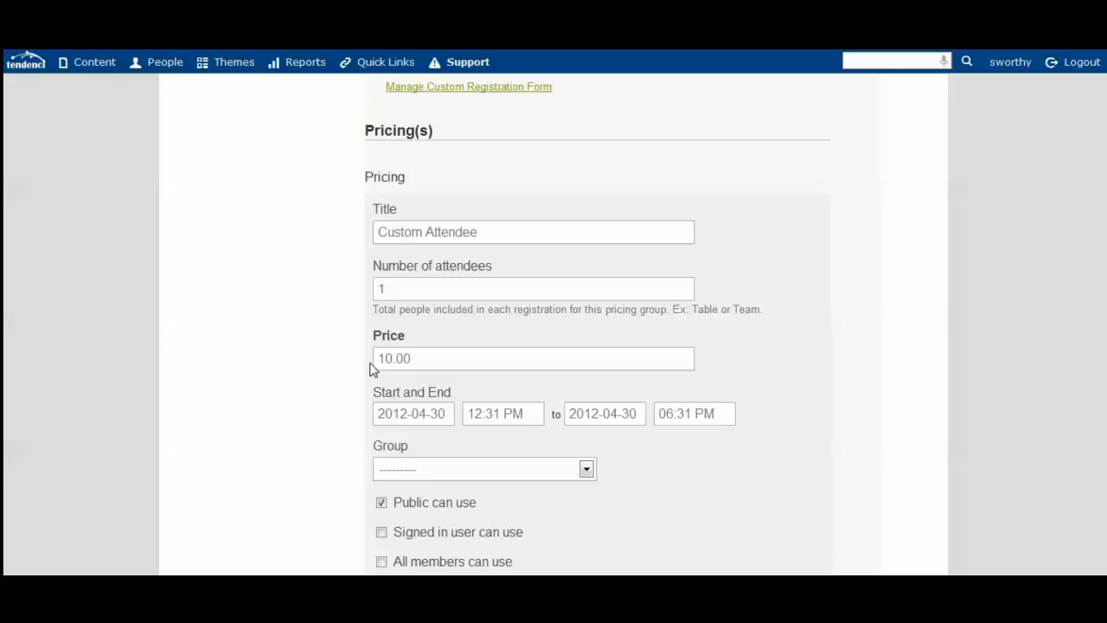
pyautogui.scroll(-3)
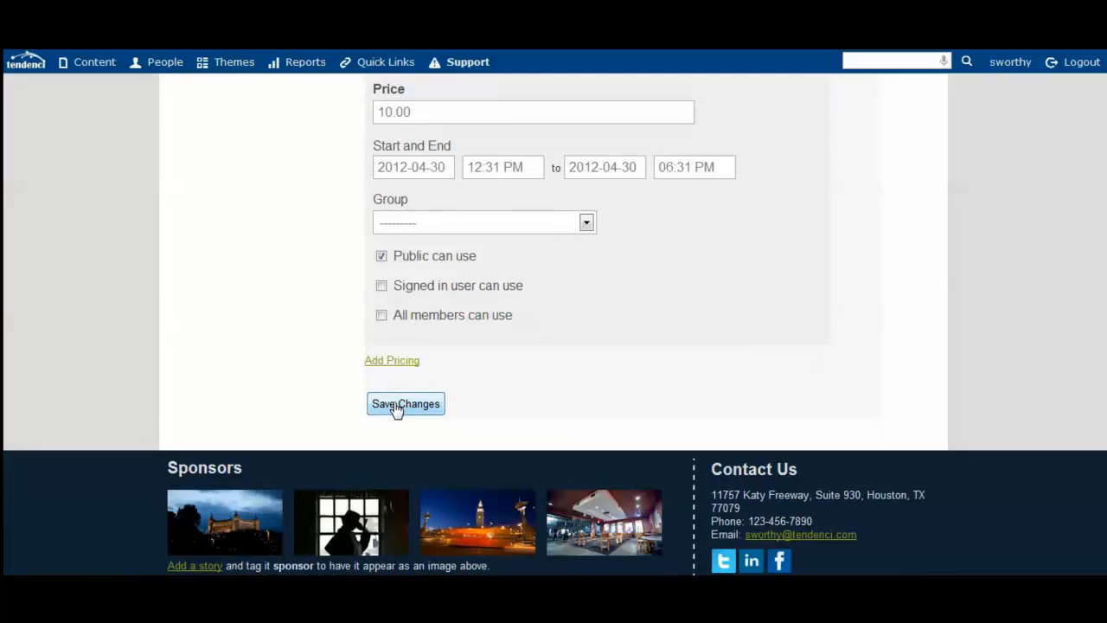
# Step: Save the event edits, confirming the $10.00 Custom Attendee pricing, and show the event actions
pyautogui.click(405, 403)
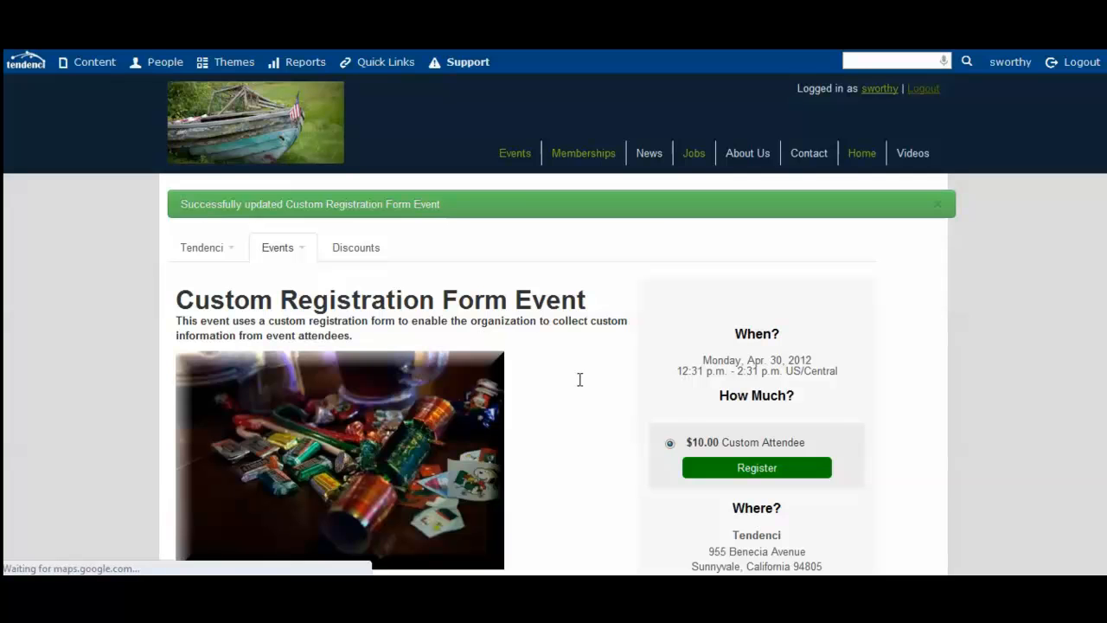
pyautogui.moveTo(584, 391)
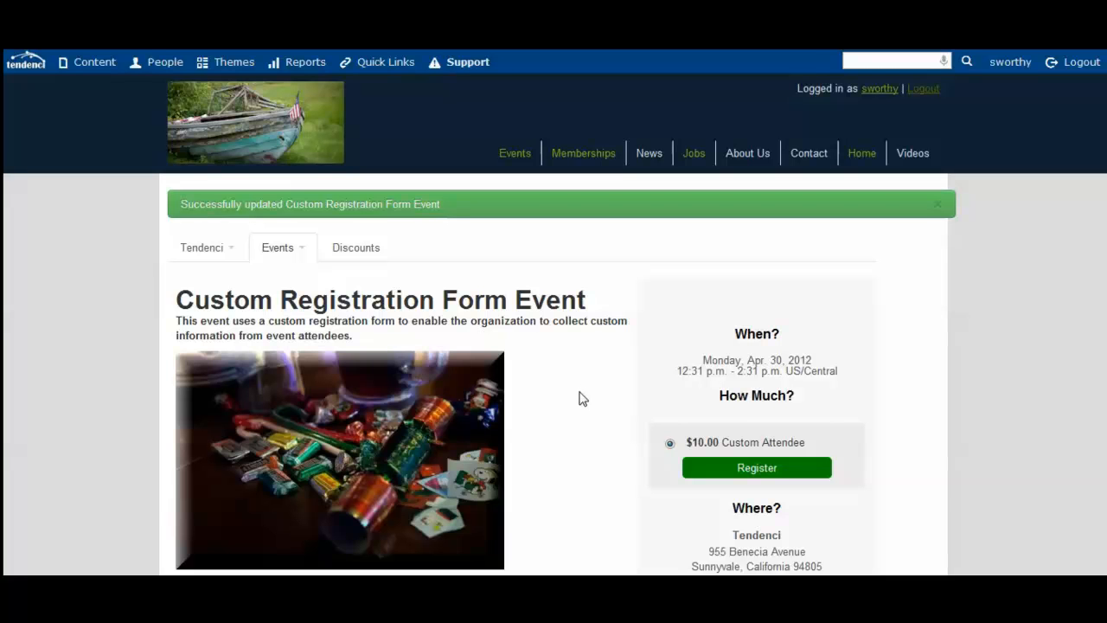
pyautogui.moveTo(579, 407)
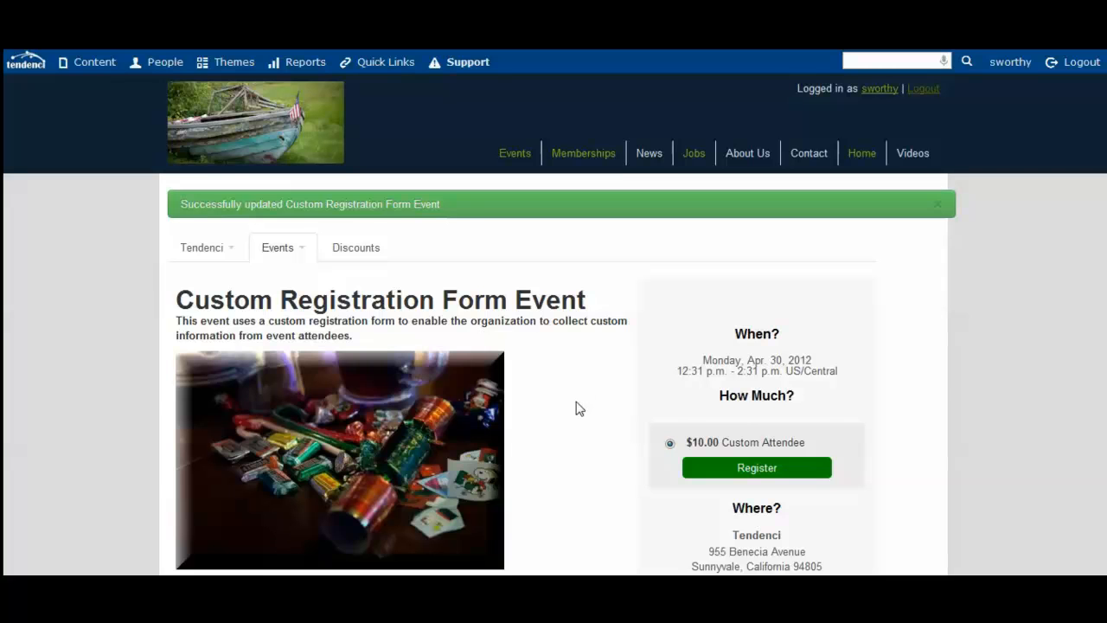
pyautogui.click(278, 247)
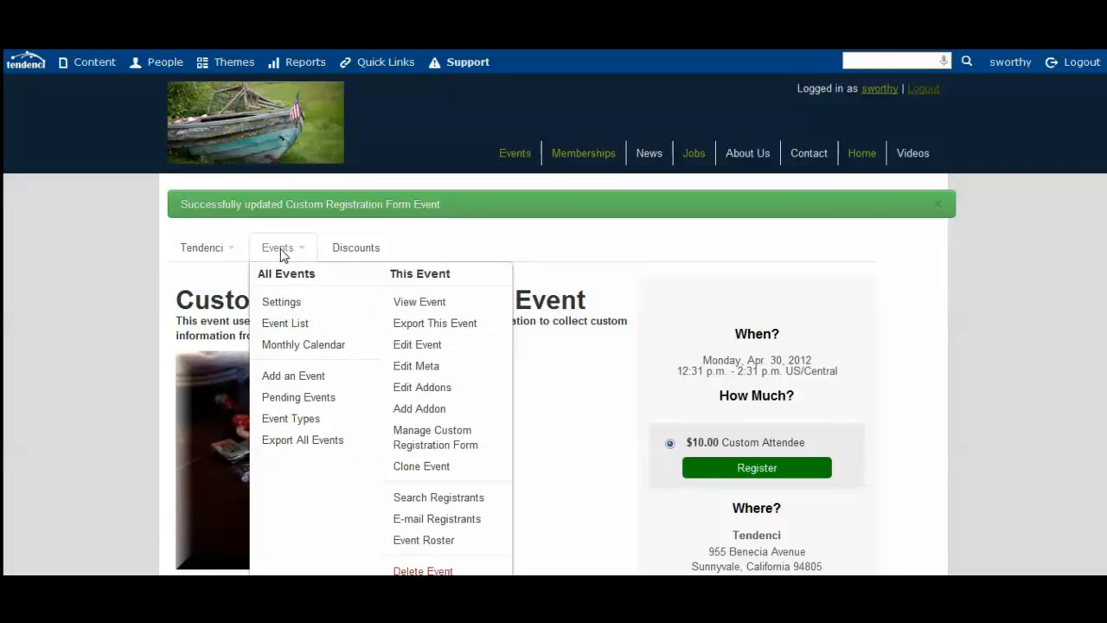
pyautogui.moveTo(382, 277)
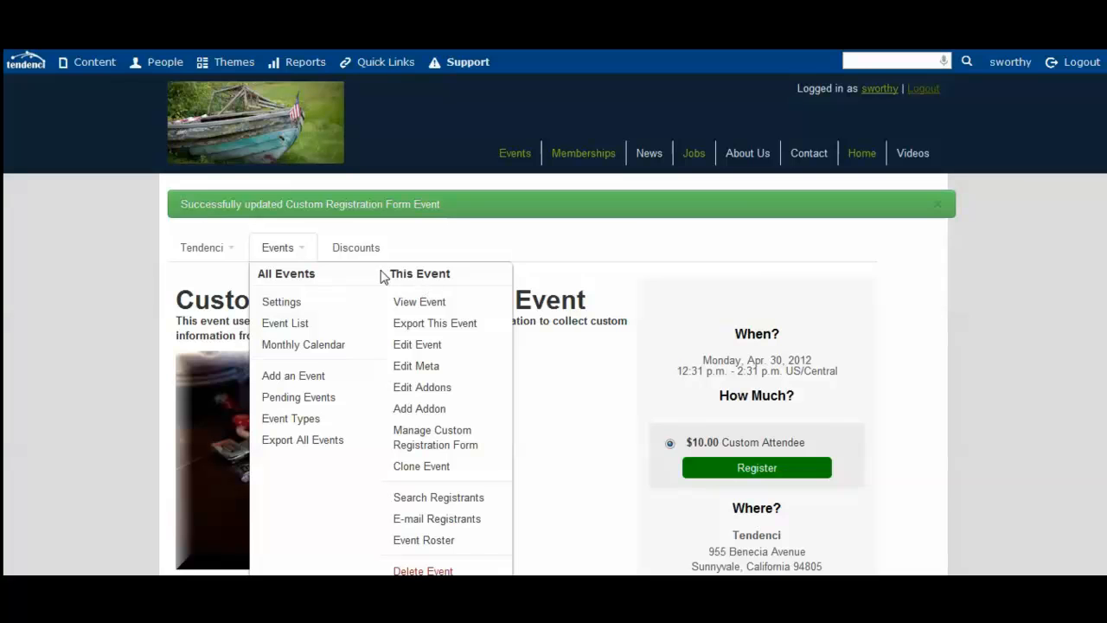
pyautogui.moveTo(420, 408)
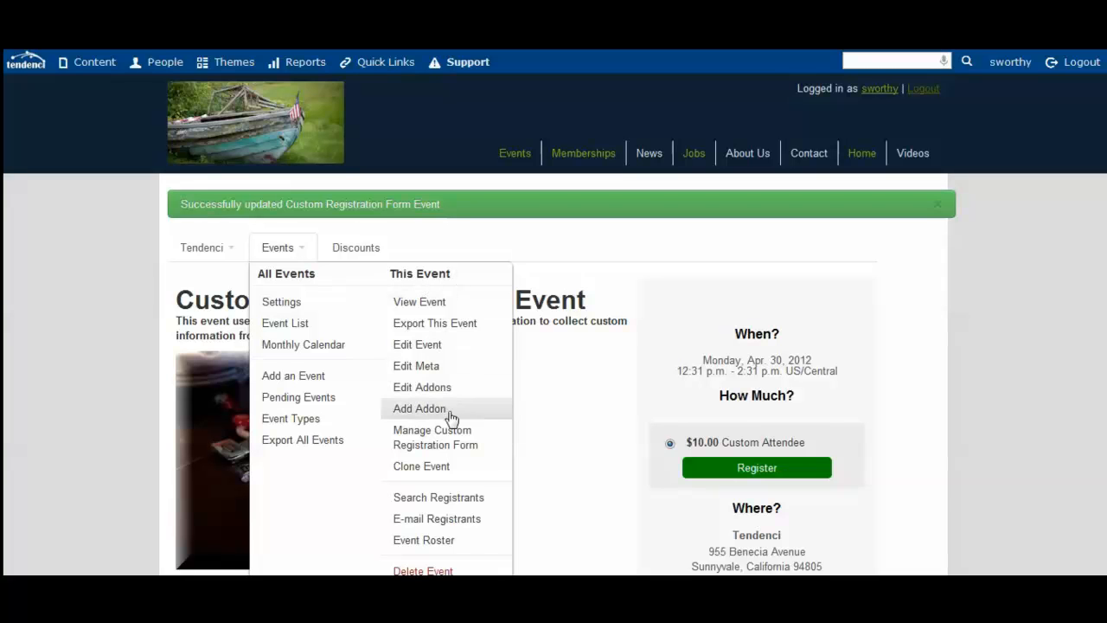
# Step: Go to the event's Manage Custom Registration Form(s) page
pyautogui.click(435, 436)
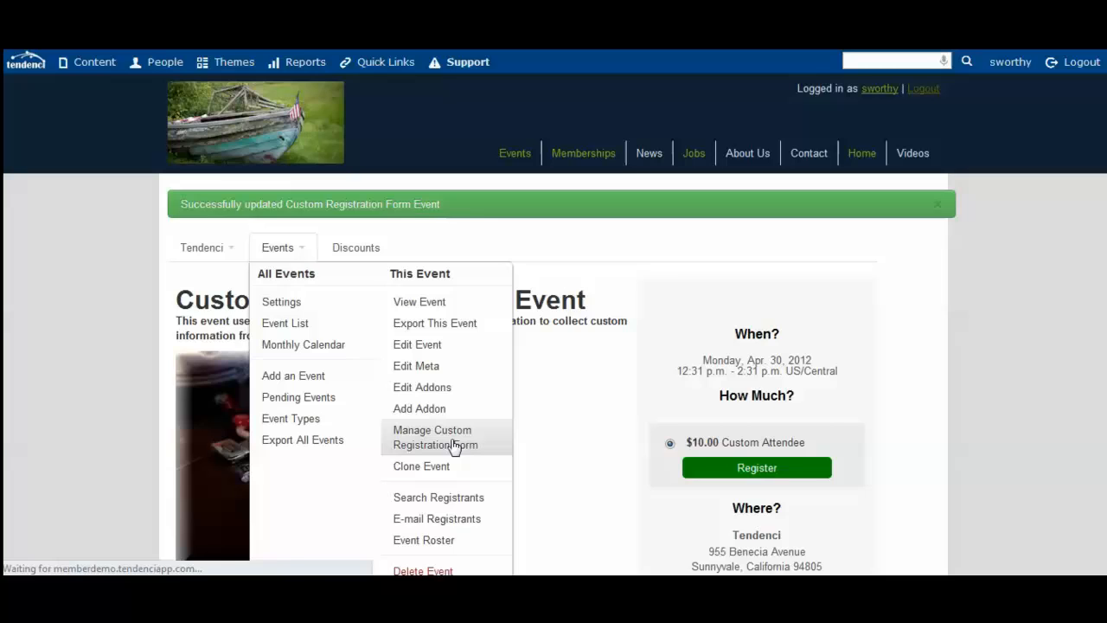
pyautogui.click(436, 437)
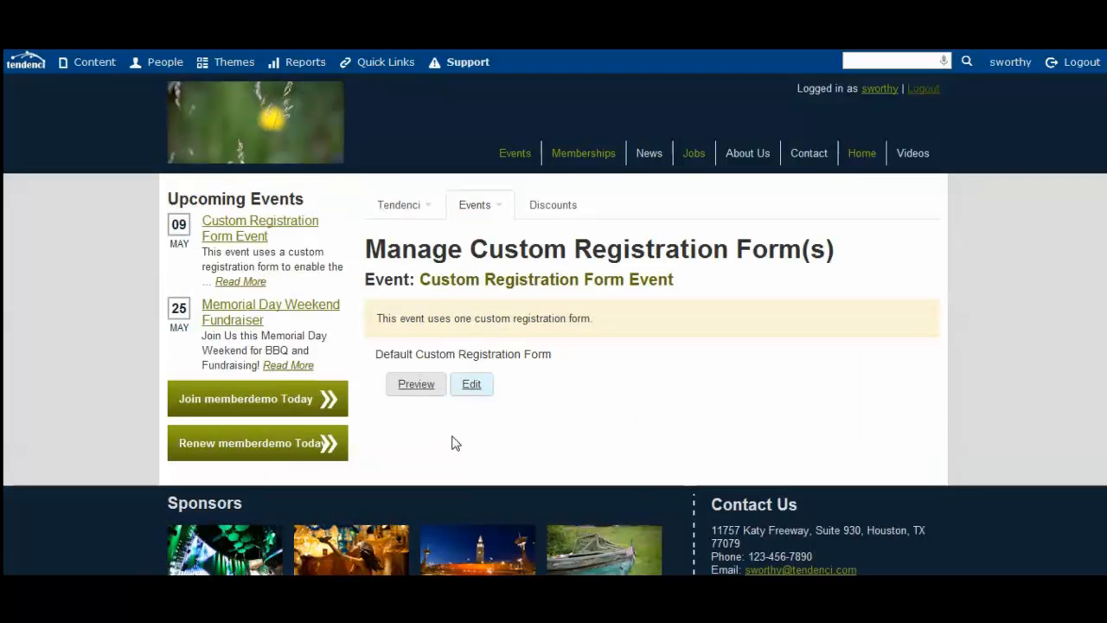
pyautogui.moveTo(460, 349)
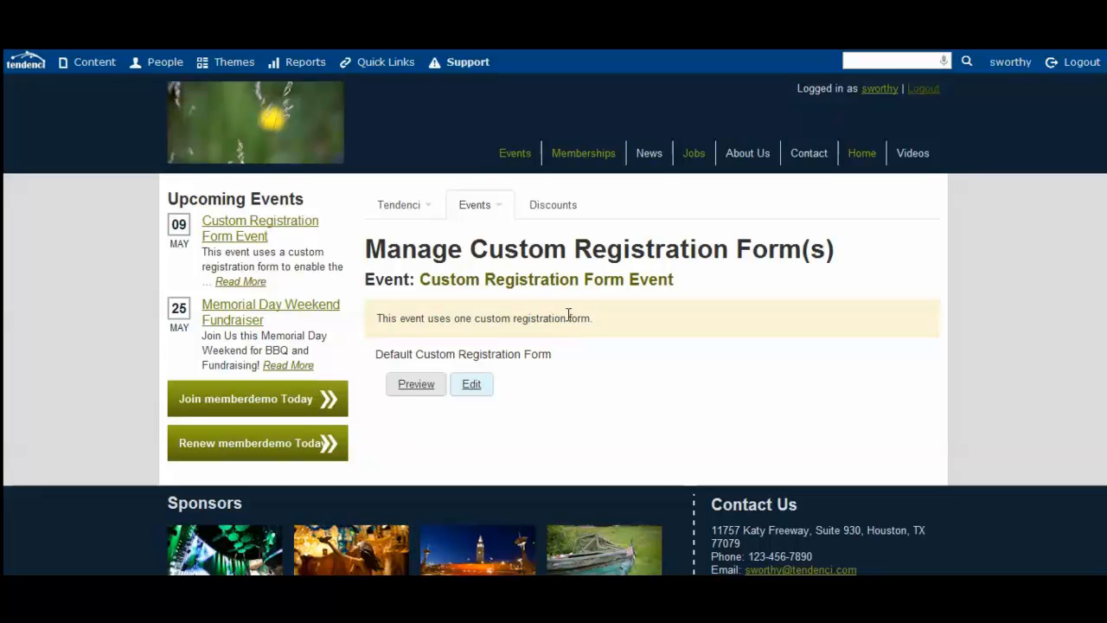
pyautogui.moveTo(600, 426)
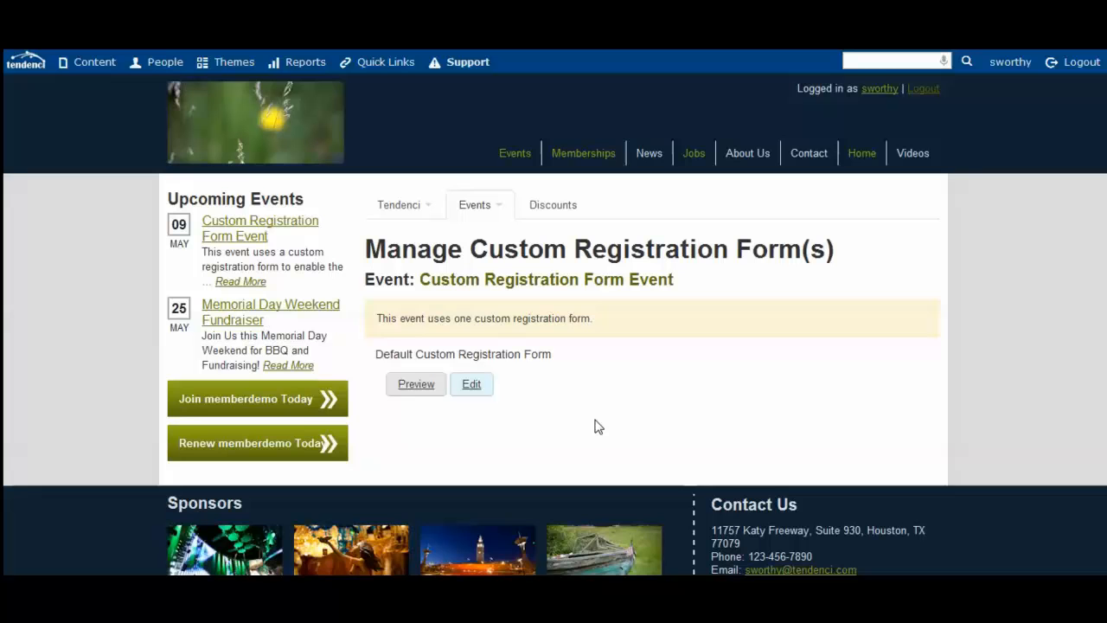
pyautogui.moveTo(560, 362)
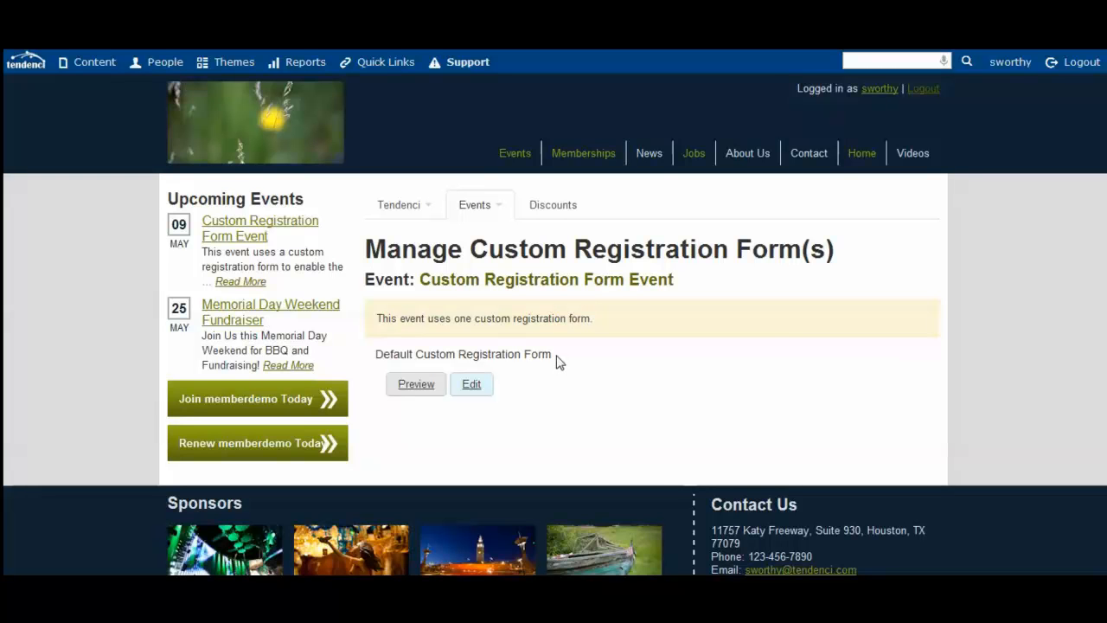
pyautogui.moveTo(472, 389)
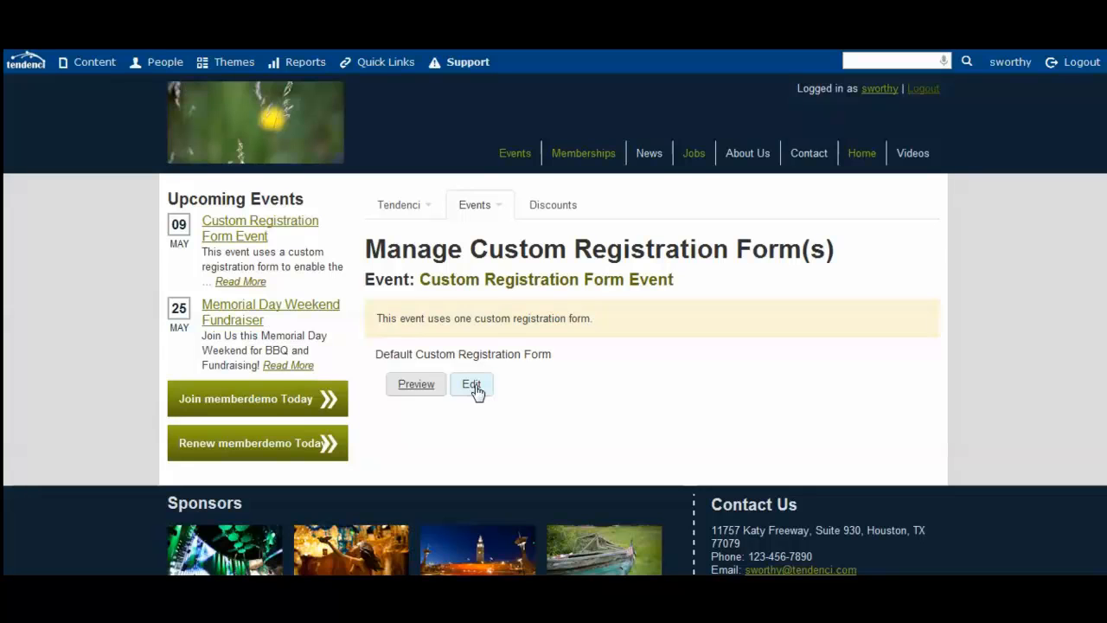
# Step: Edit Default Custom Registration Form and rename it 'Special Menu Options'
pyautogui.click(472, 384)
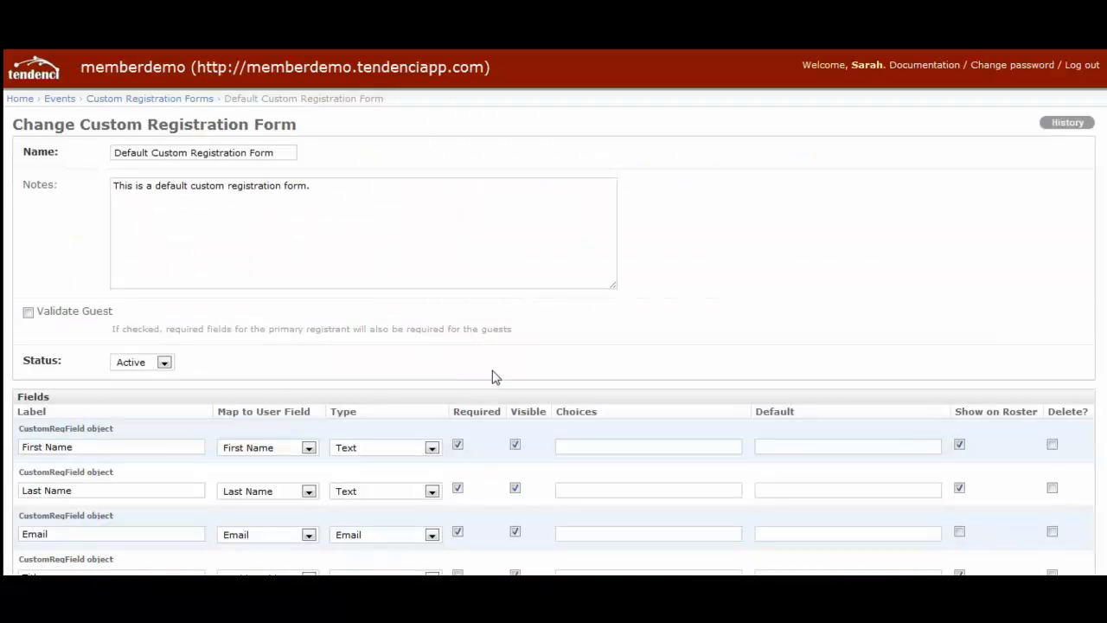
pyautogui.tripleClick(202, 152)
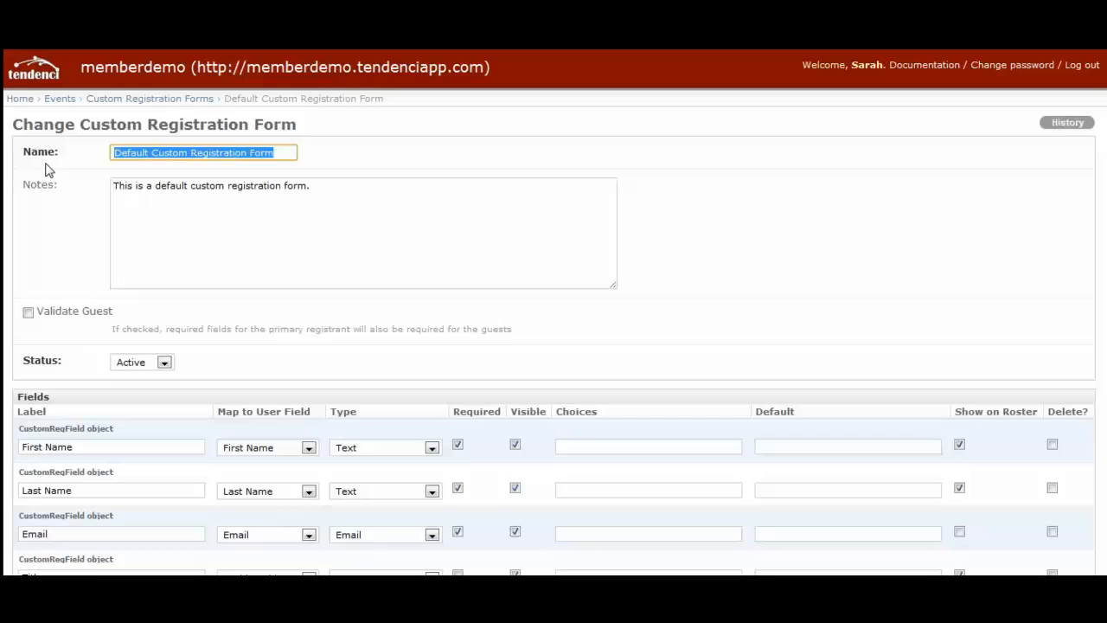
pyautogui.moveTo(267, 266)
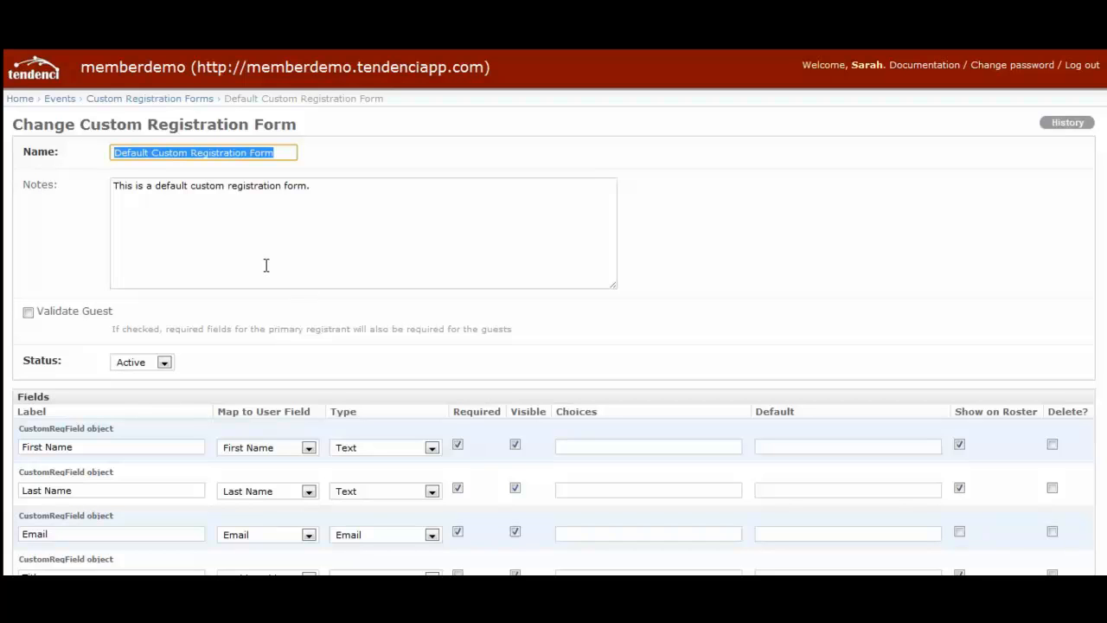
pyautogui.write('Speci')
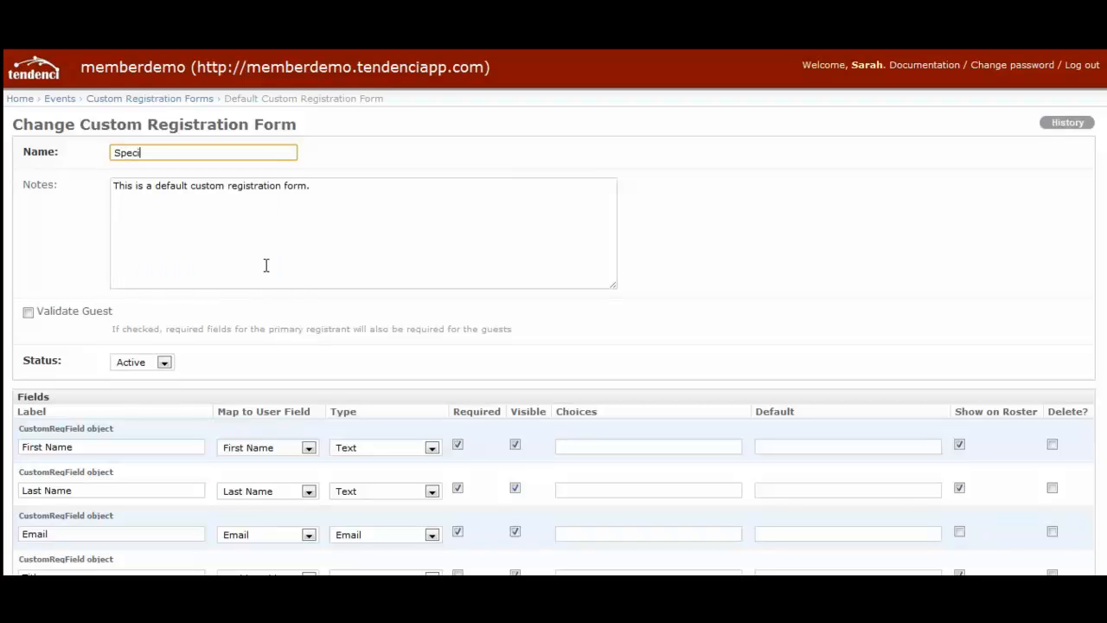
pyautogui.write('al Menu')
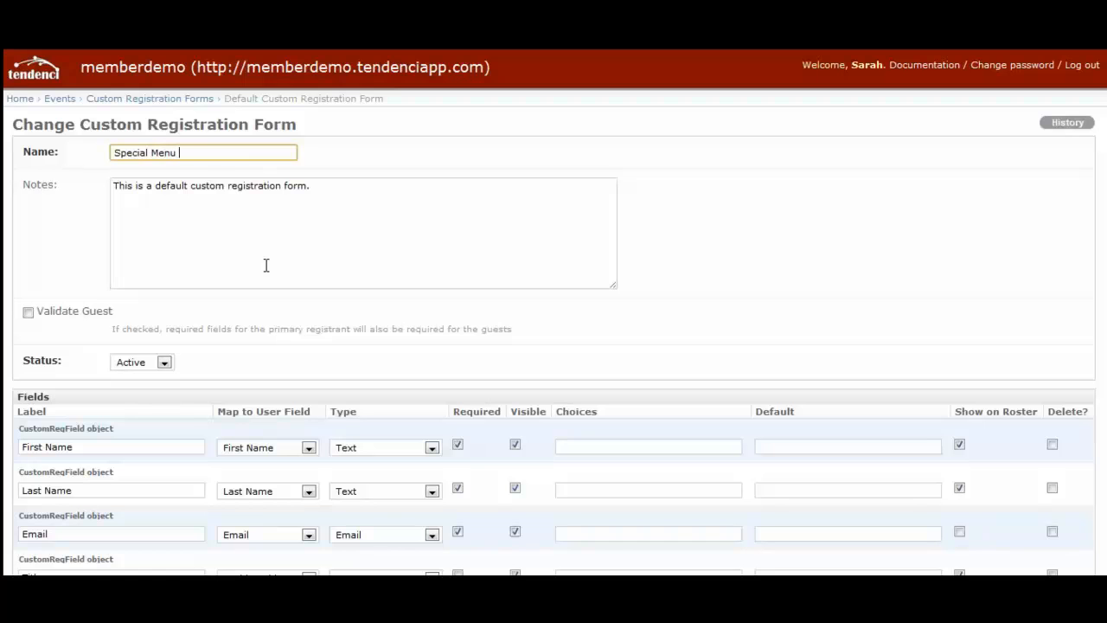
pyautogui.write('Options')
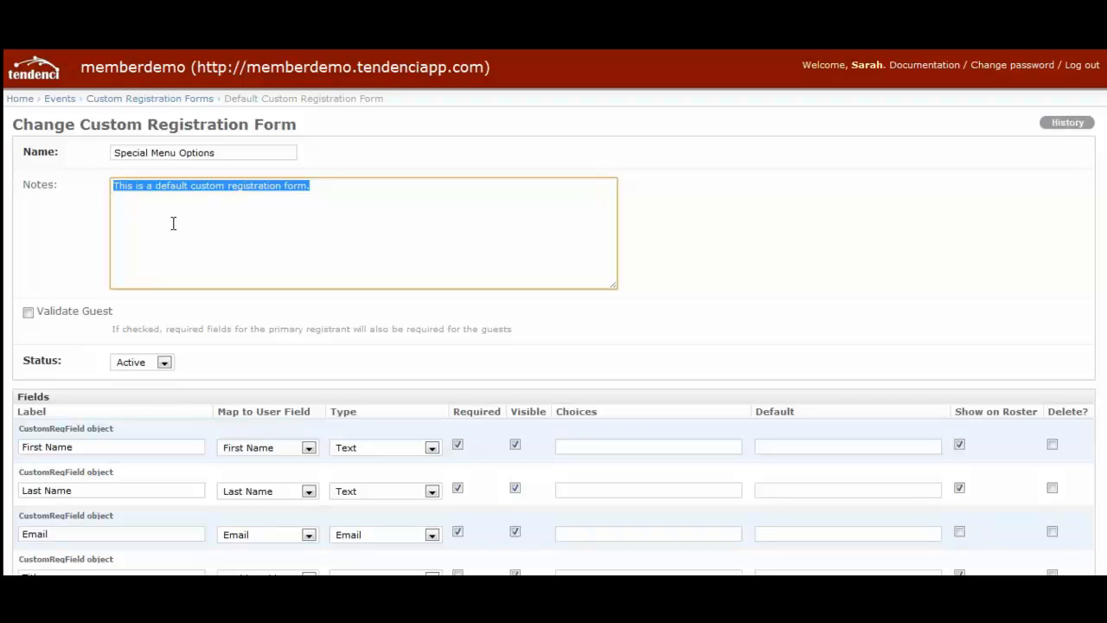
pyautogui.moveTo(45, 267)
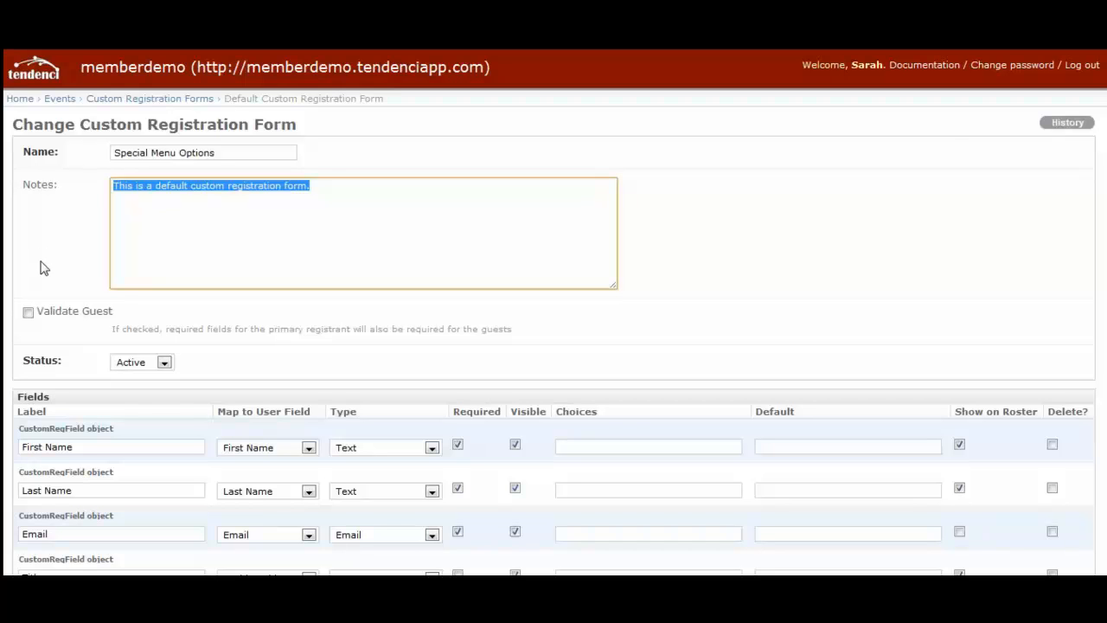
# Step: Set the notes to 'offers a meal option for special diets' and check Validate Guest
pyautogui.write('offers a meal option for special diets')
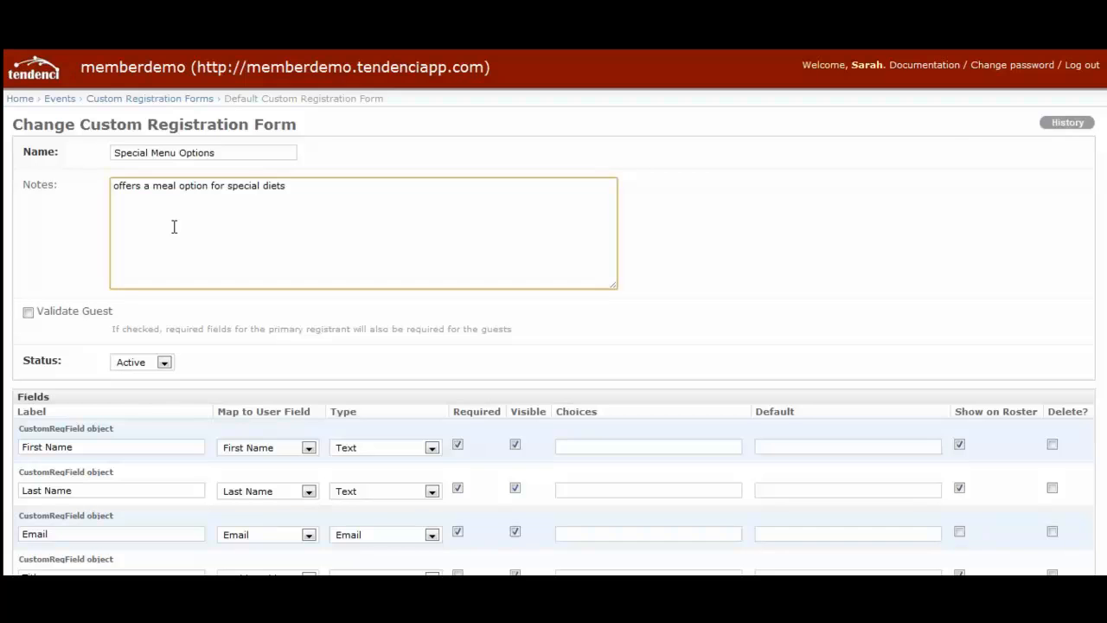
pyautogui.scroll(-3)
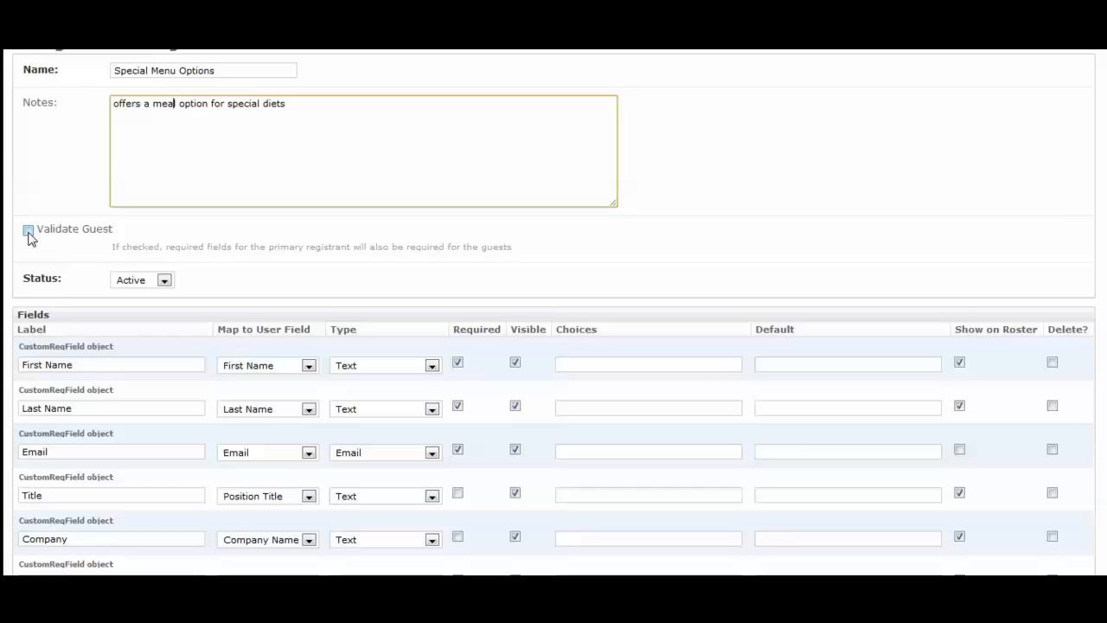
pyautogui.click(28, 229)
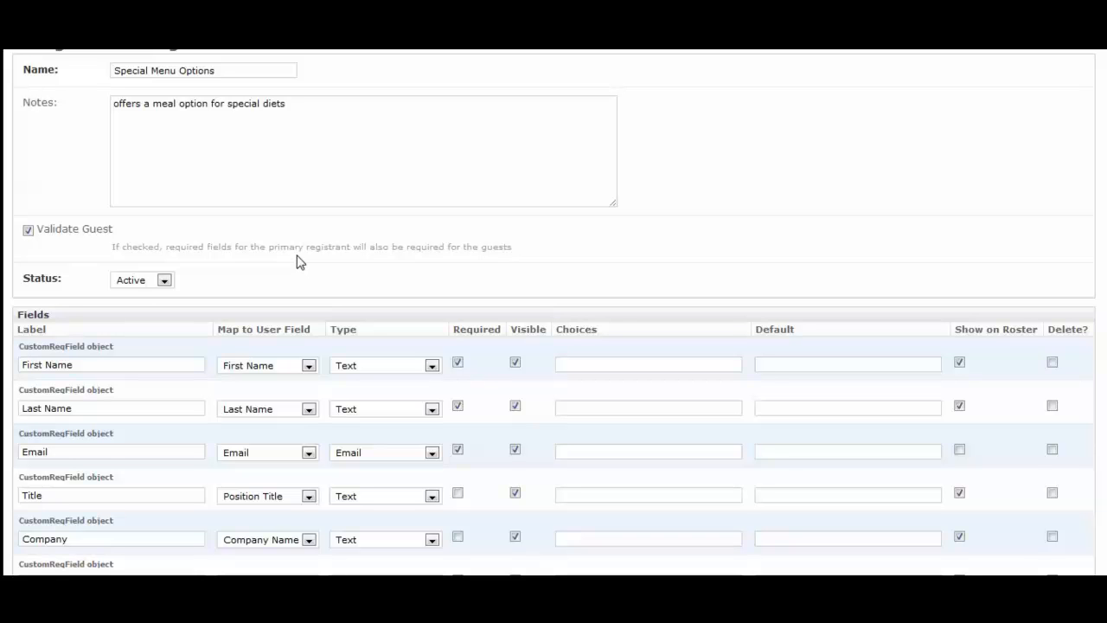
pyautogui.scroll(-3)
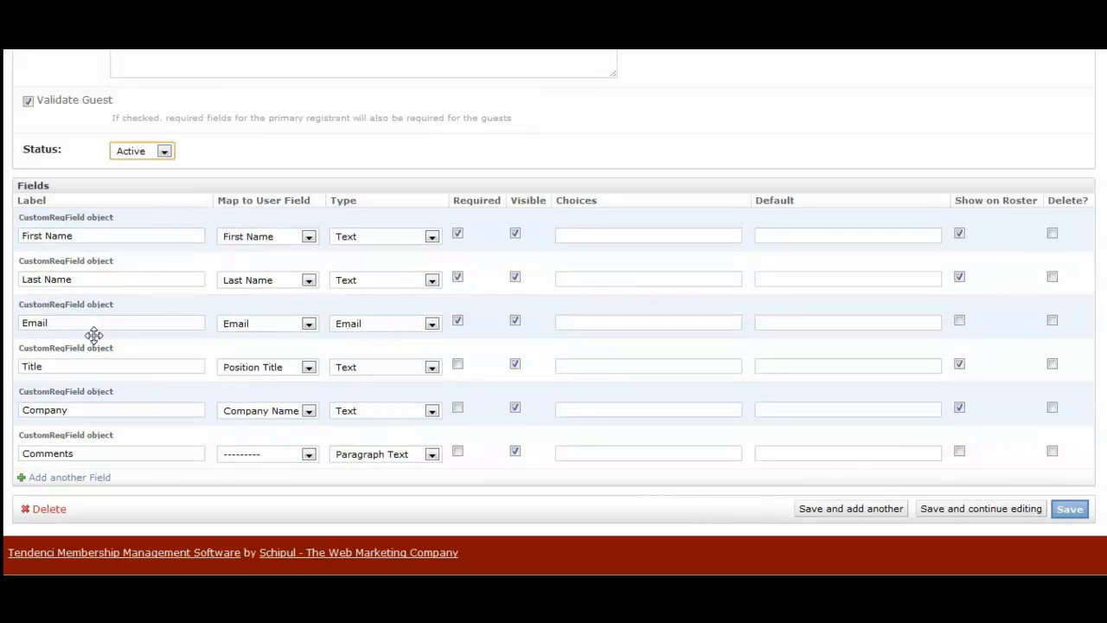
pyautogui.moveTo(122, 352)
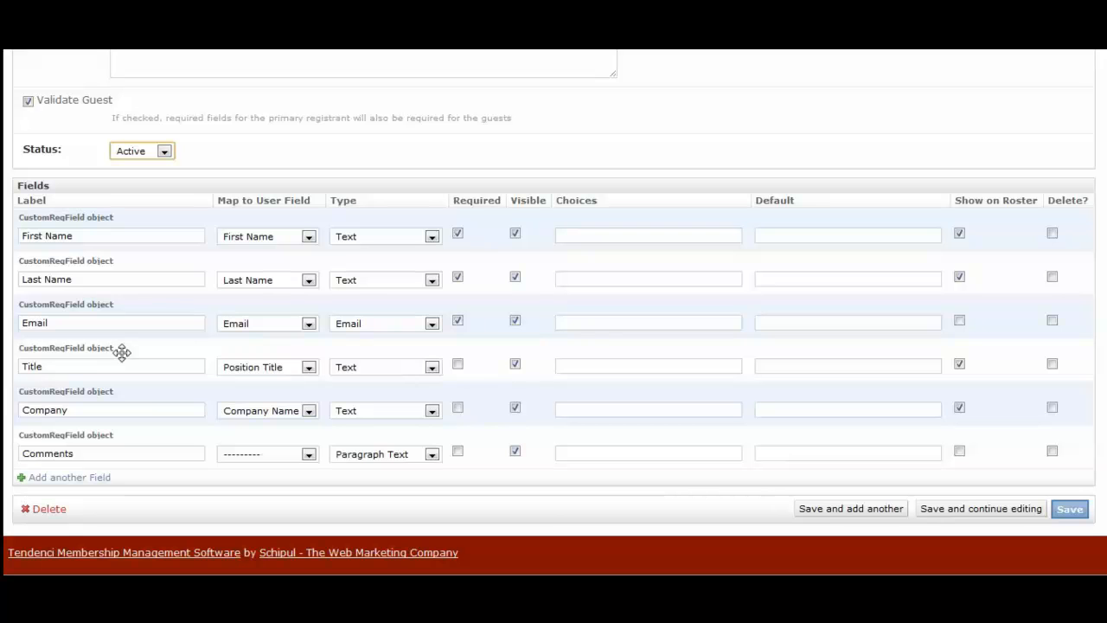
pyautogui.moveTo(480, 461)
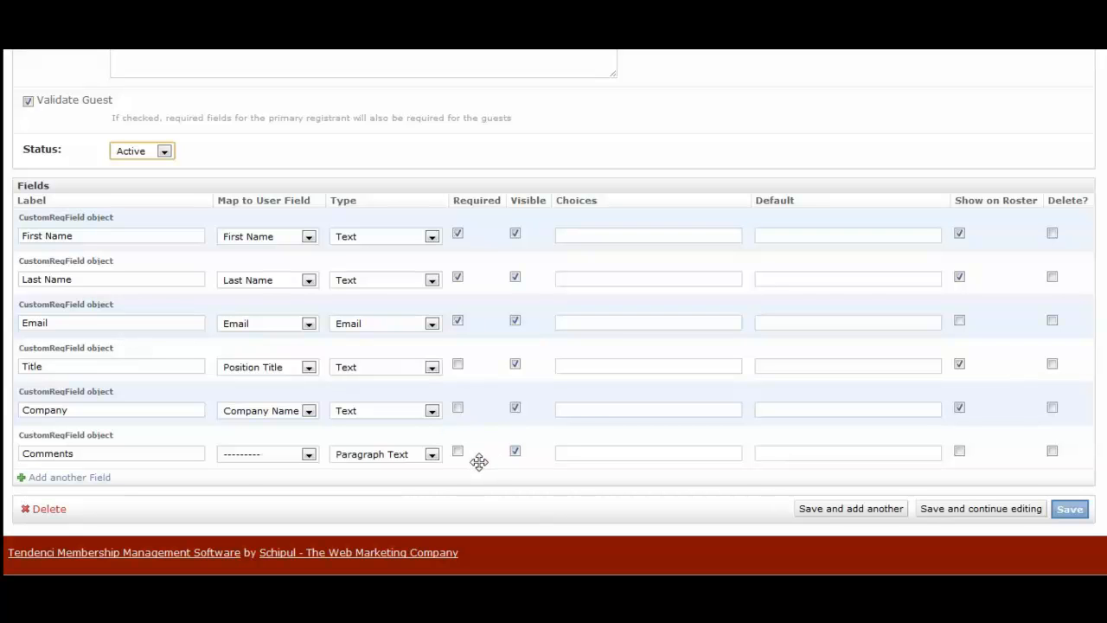
pyautogui.moveTo(190, 420)
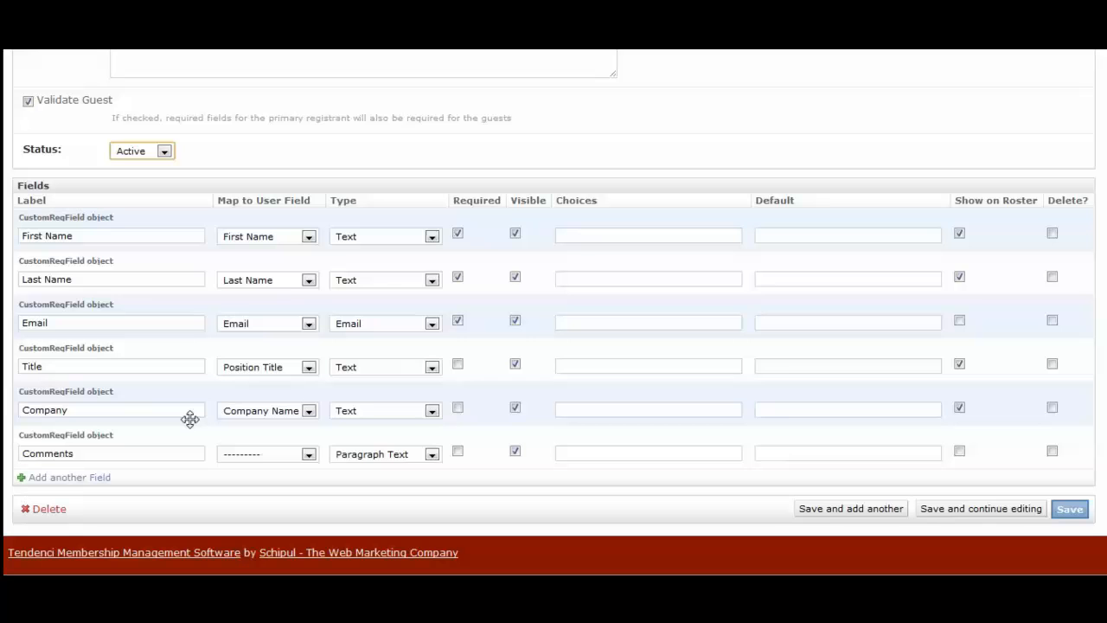
pyautogui.moveTo(84, 483)
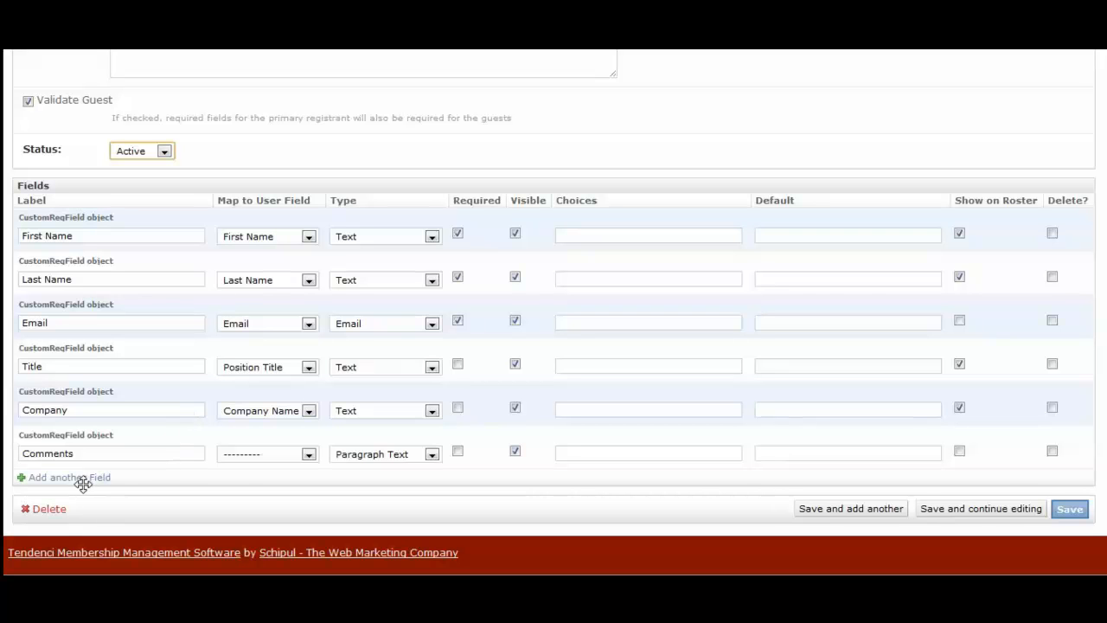
pyautogui.moveTo(162, 437)
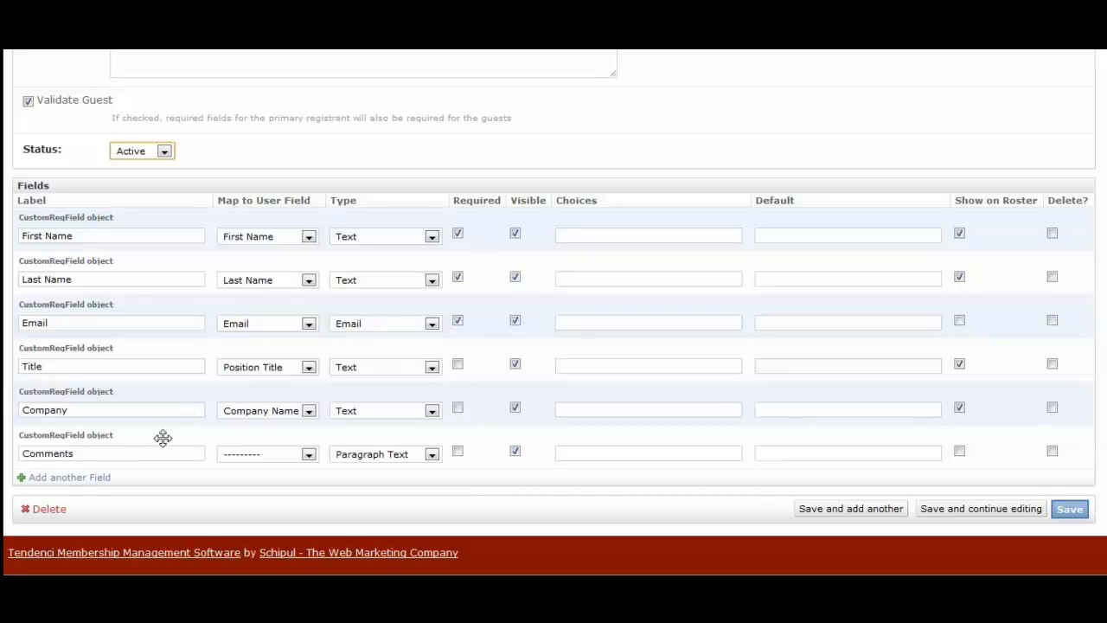
pyautogui.moveTo(168, 432)
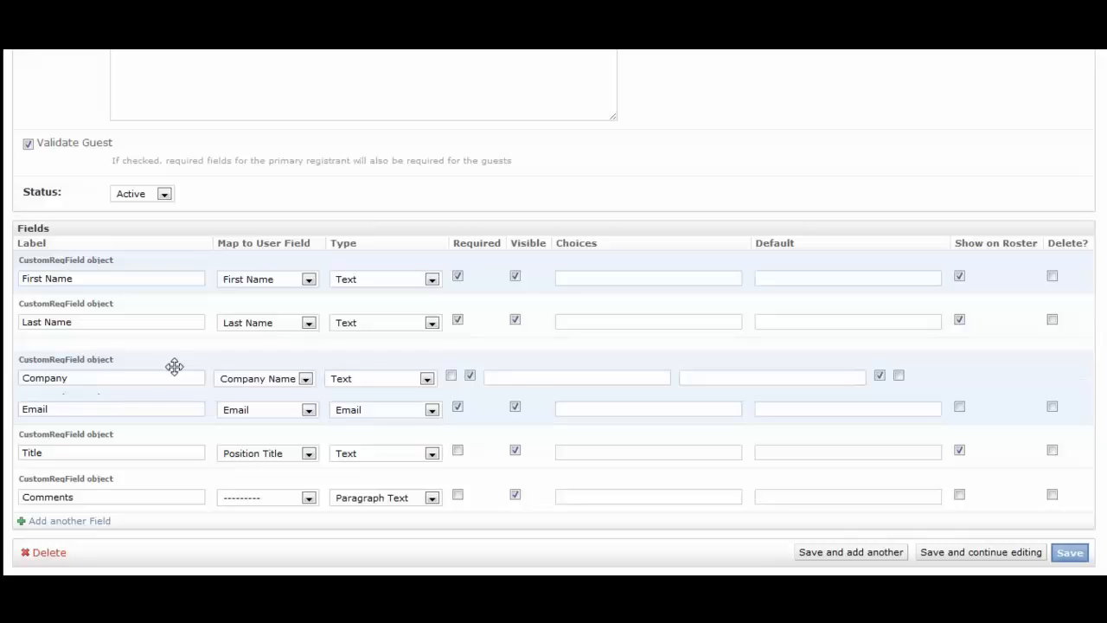
# Step: Drag the Company row above Title and add a blank field row
pyautogui.moveTo(174, 367); pyautogui.dragTo(174, 409)
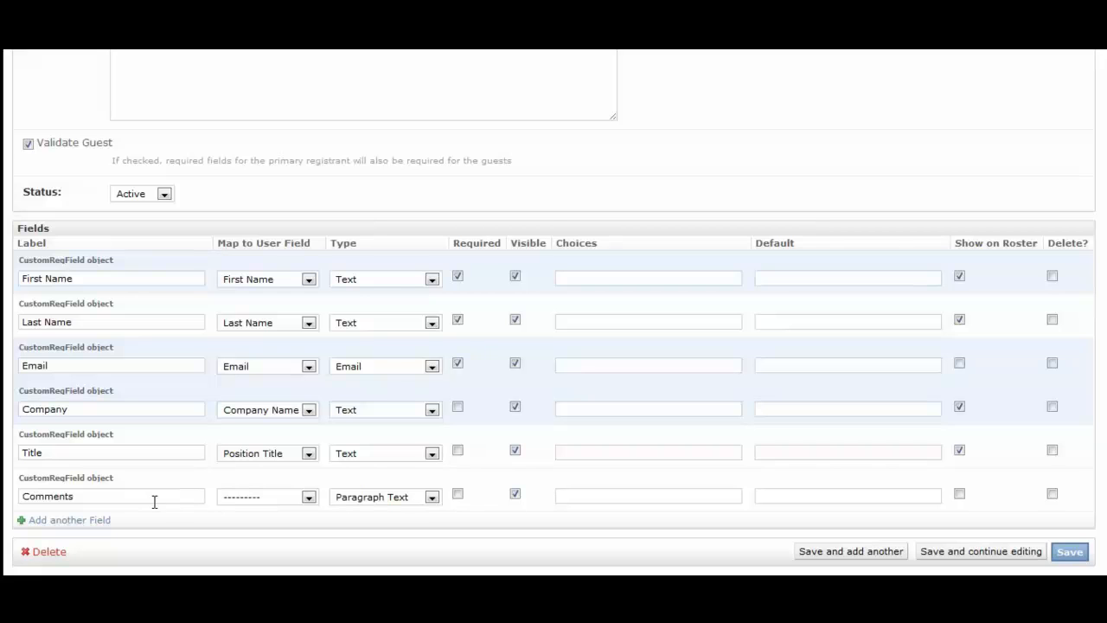
pyautogui.click(69, 520)
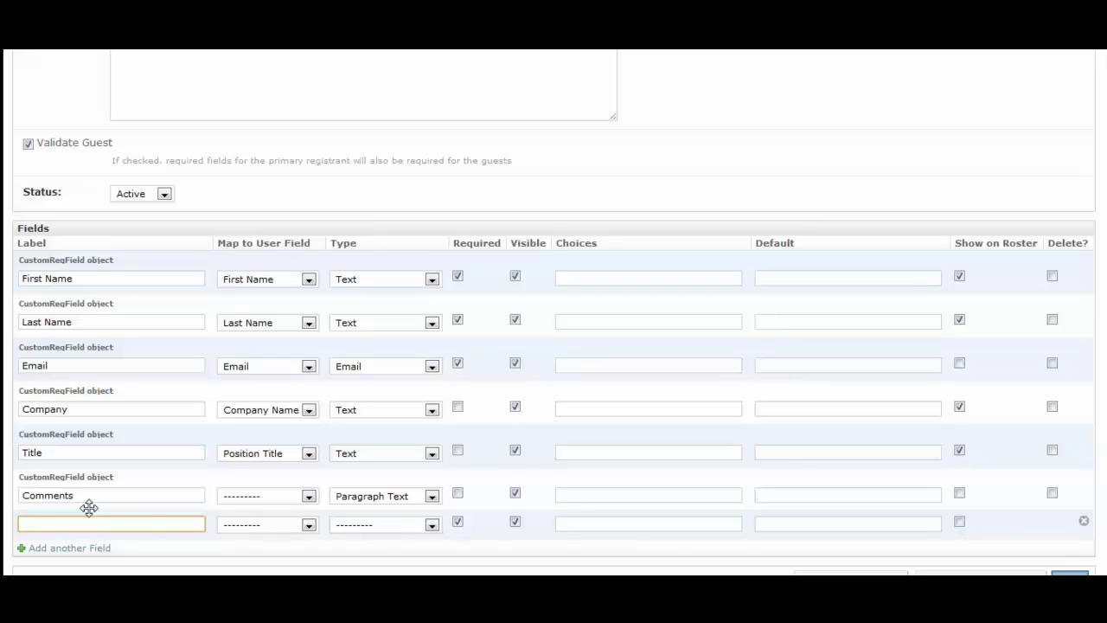
# Step: Label the new field 'Select a special meal option', leaving it unmapped to user fields
pyautogui.write('Select a special meal option')
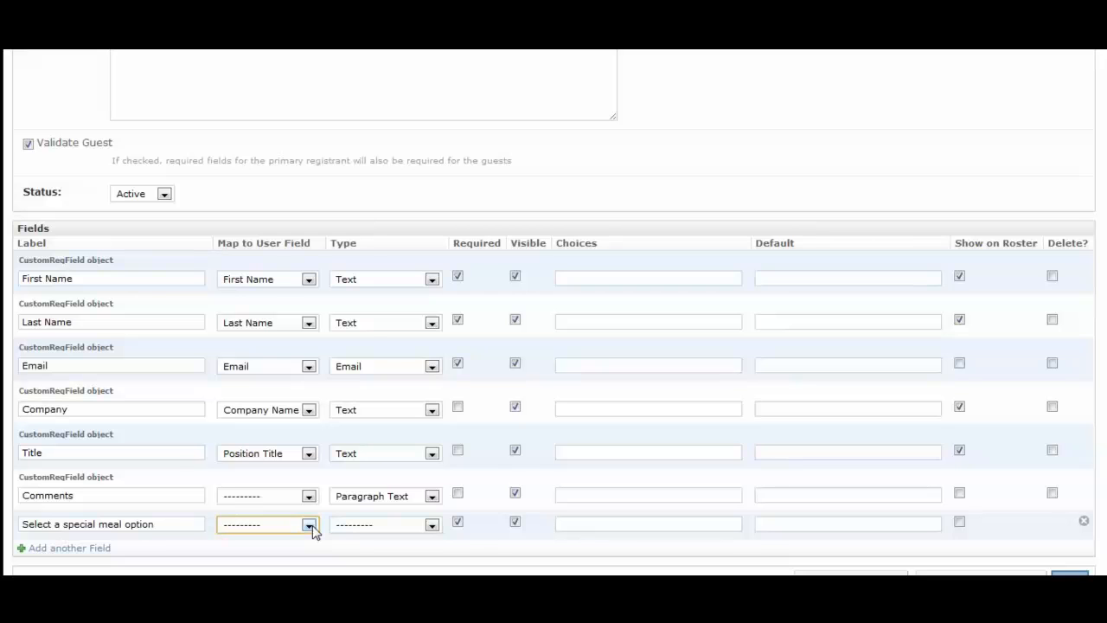
pyautogui.moveTo(309, 409)
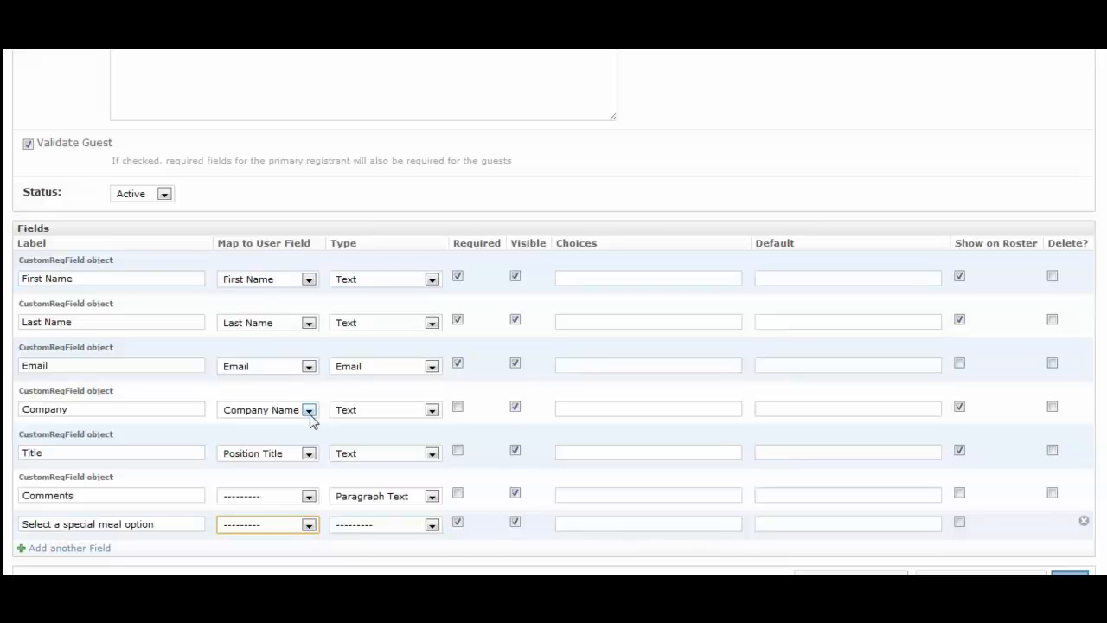
pyautogui.click(308, 525)
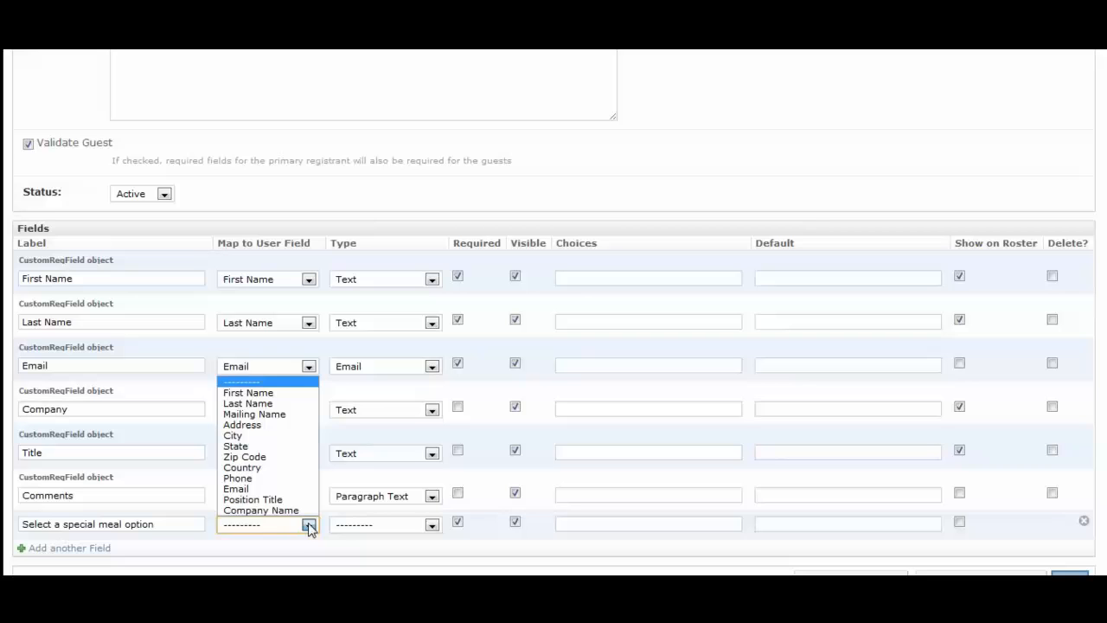
pyautogui.moveTo(238, 478)
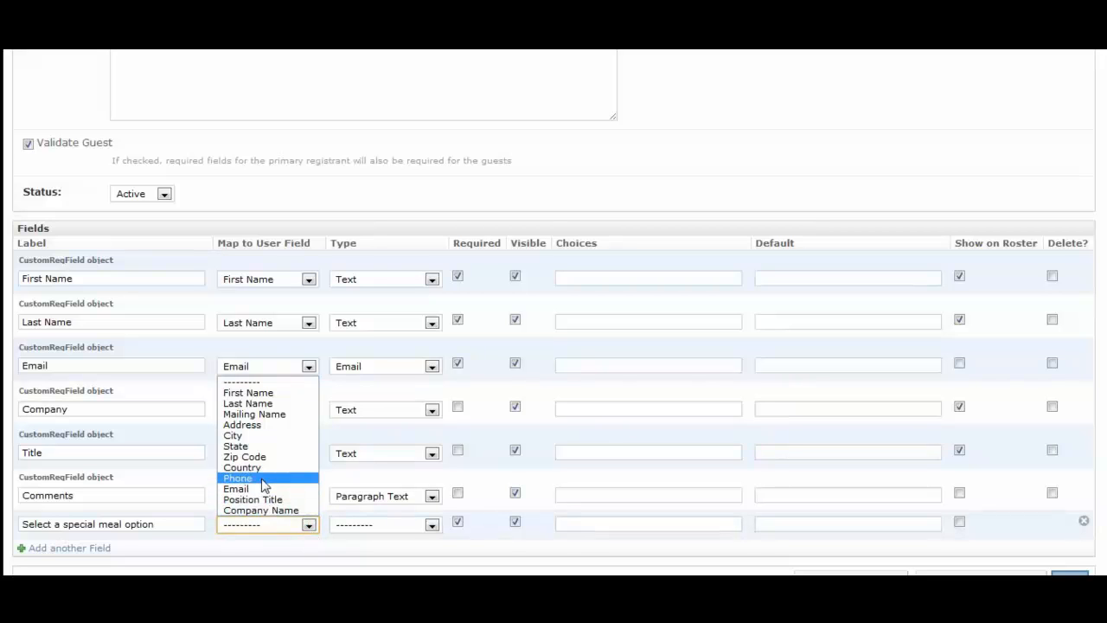
pyautogui.moveTo(270, 446)
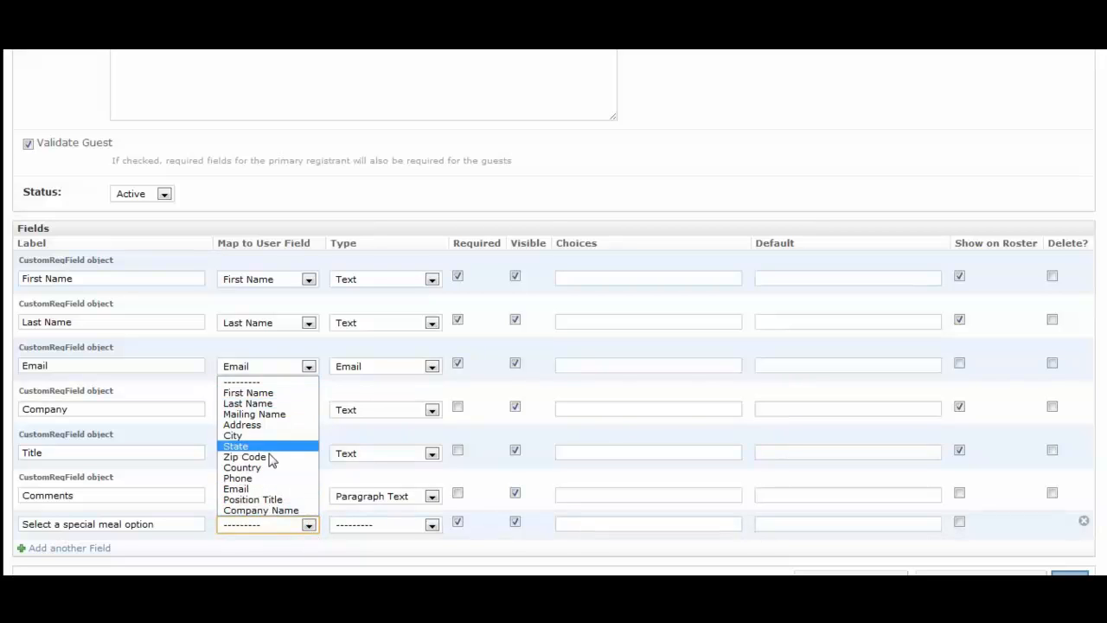
pyautogui.moveTo(275, 500)
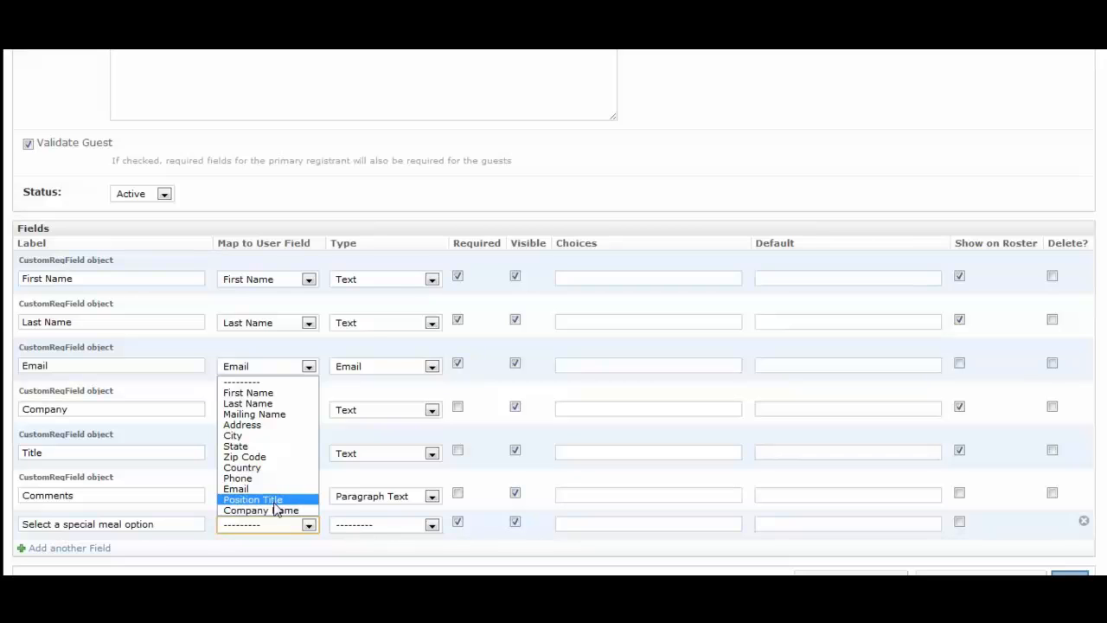
pyautogui.moveTo(261, 510)
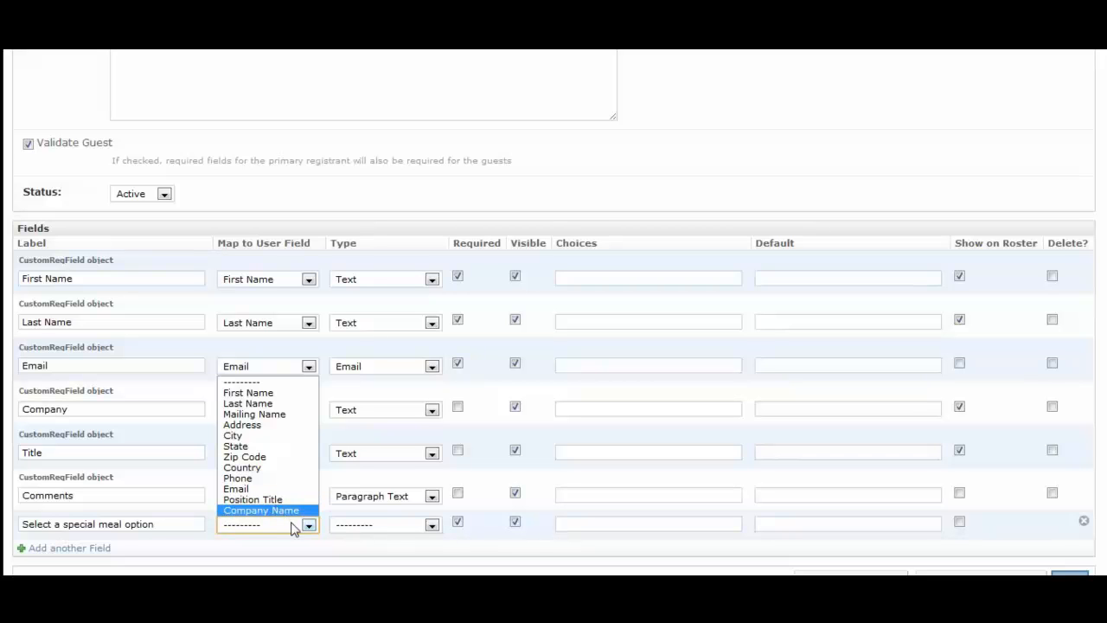
pyautogui.moveTo(253, 499)
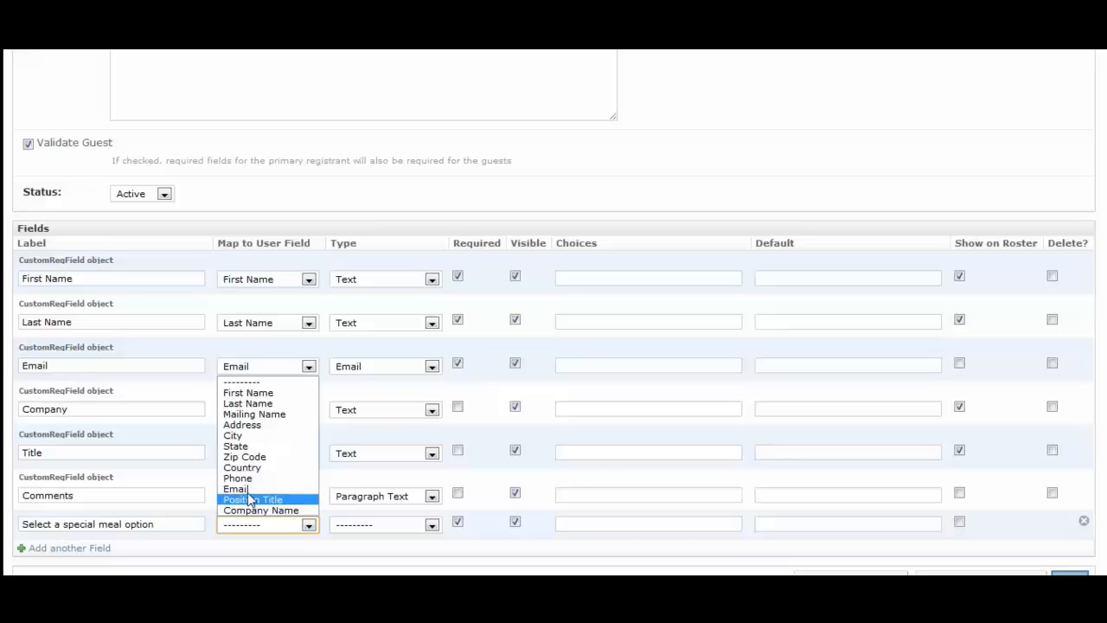
pyautogui.moveTo(260, 510)
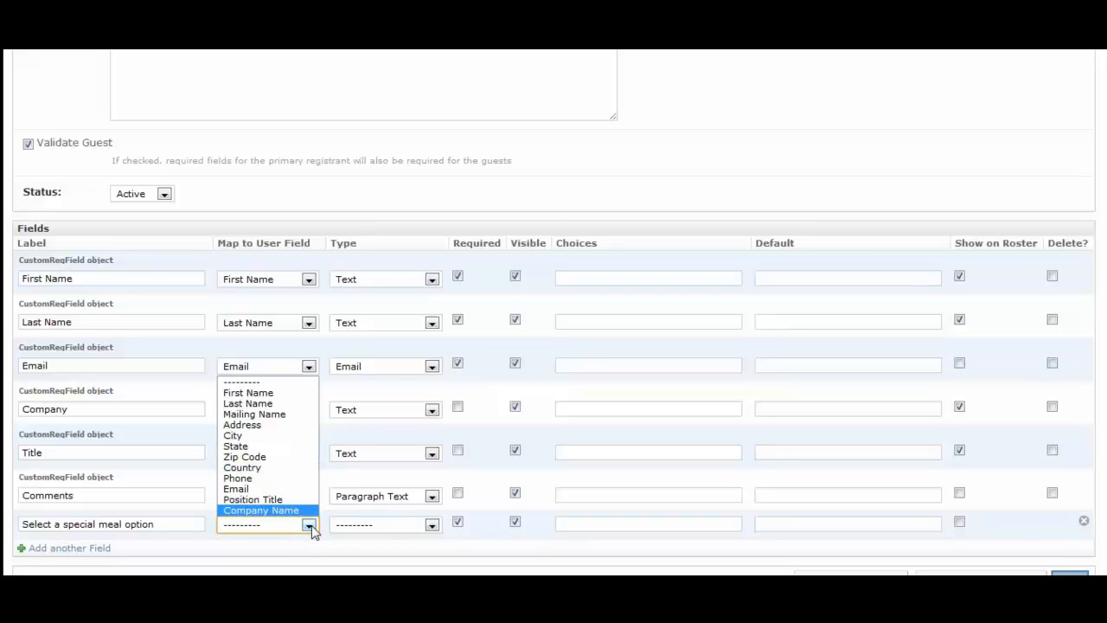
pyautogui.click(261, 510)
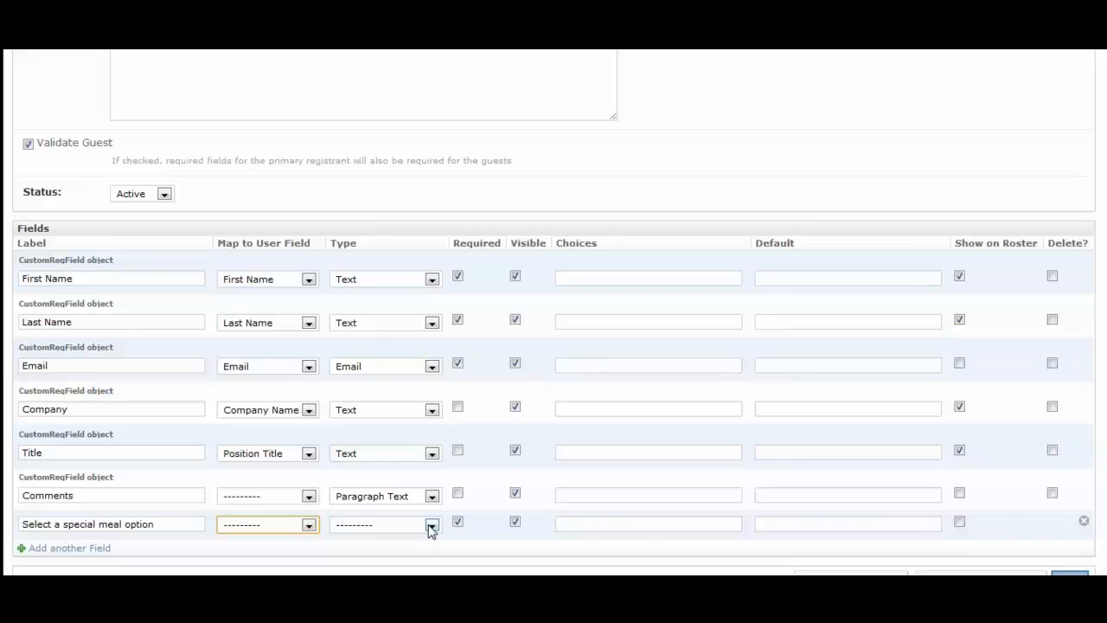
pyautogui.click(432, 525)
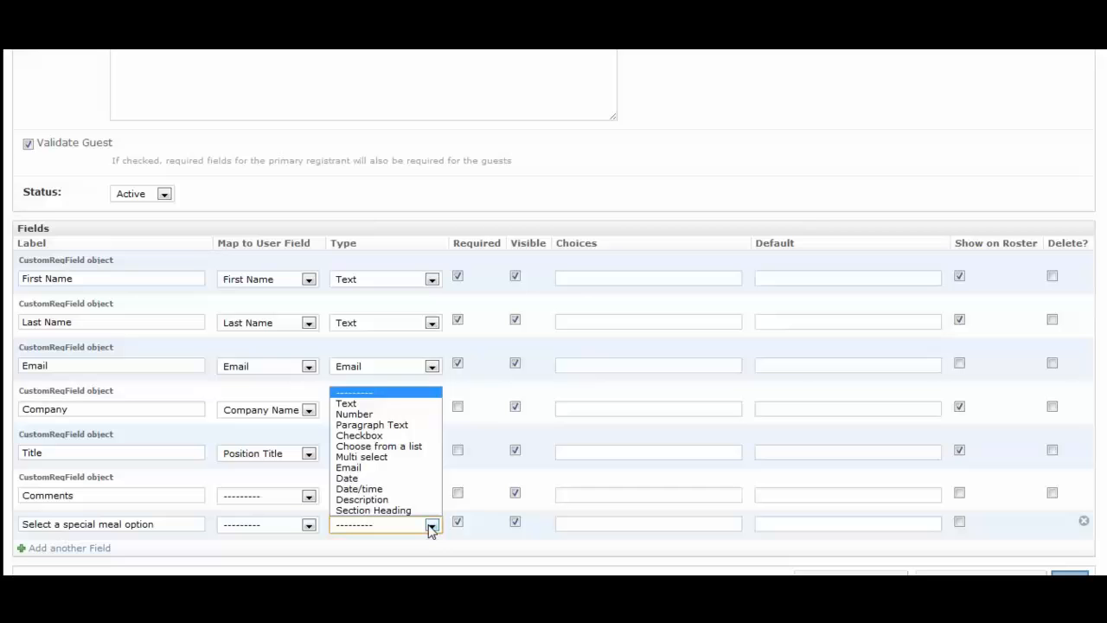
pyautogui.moveTo(378, 445)
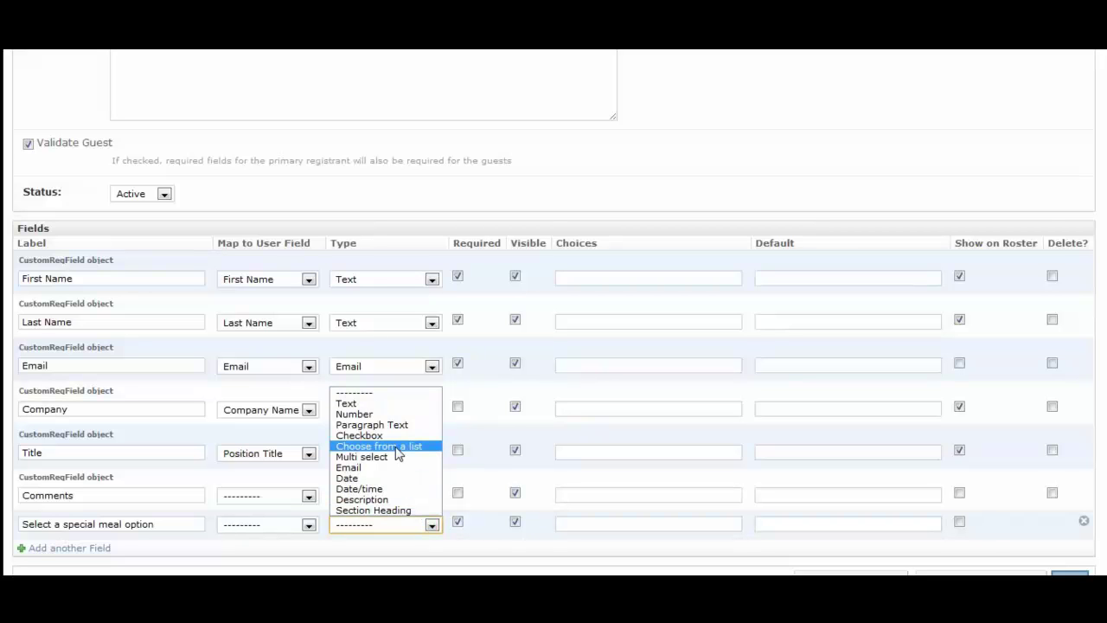
# Step: Make the meal field an optional list (vegetarian, gluten-free, no pork, others) on the roster, and save
pyautogui.click(378, 445)
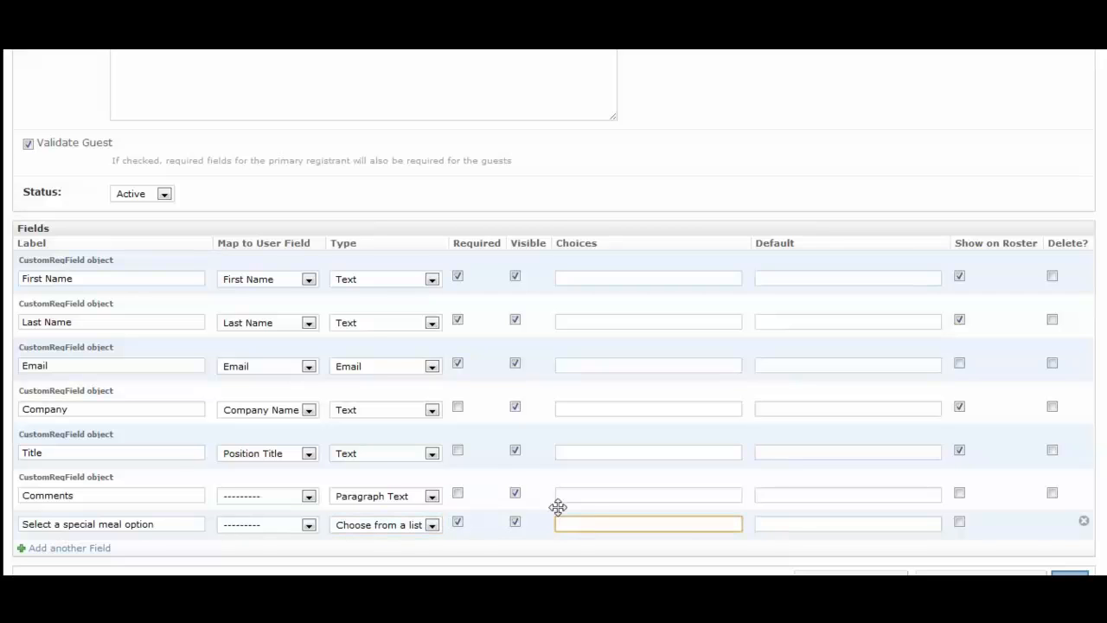
pyautogui.write('vegetarian, gluten-free, no pork, low s')
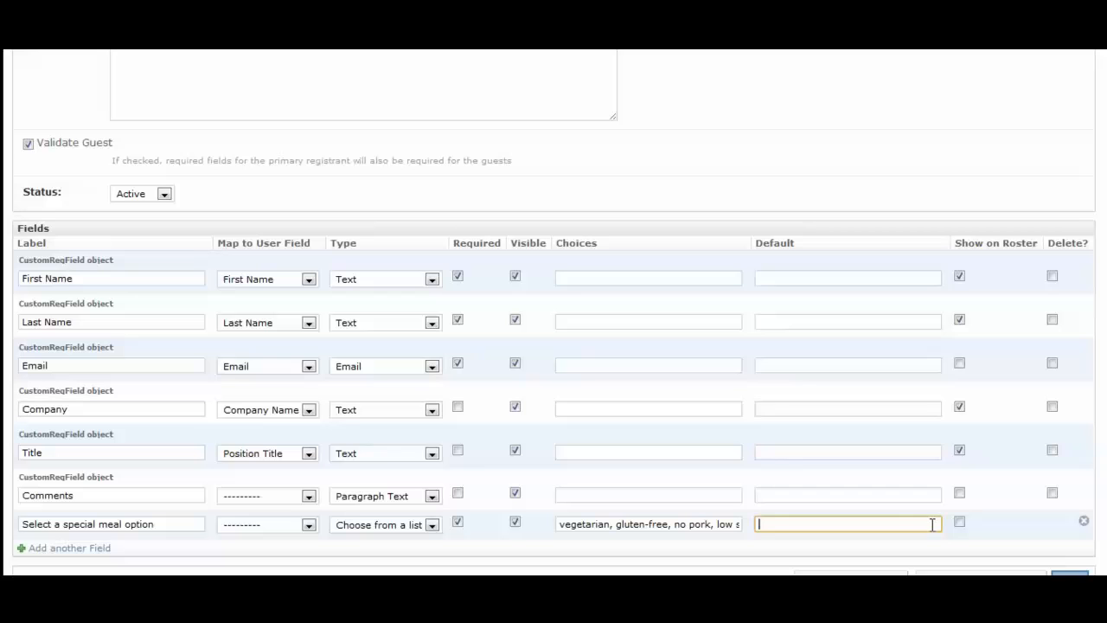
pyautogui.moveTo(921, 528)
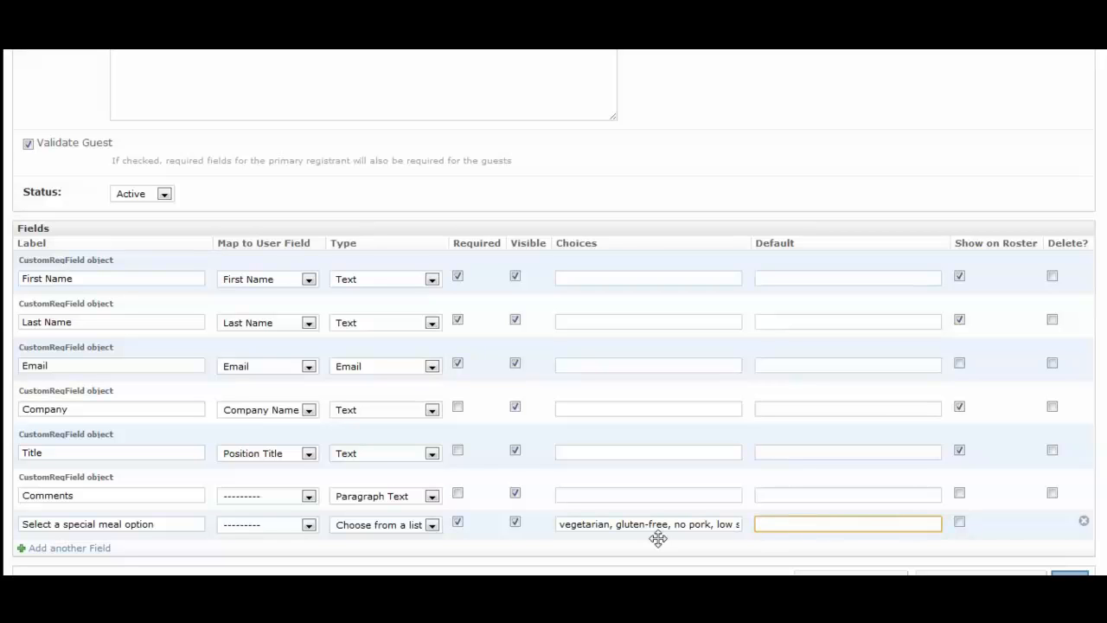
pyautogui.click(458, 524)
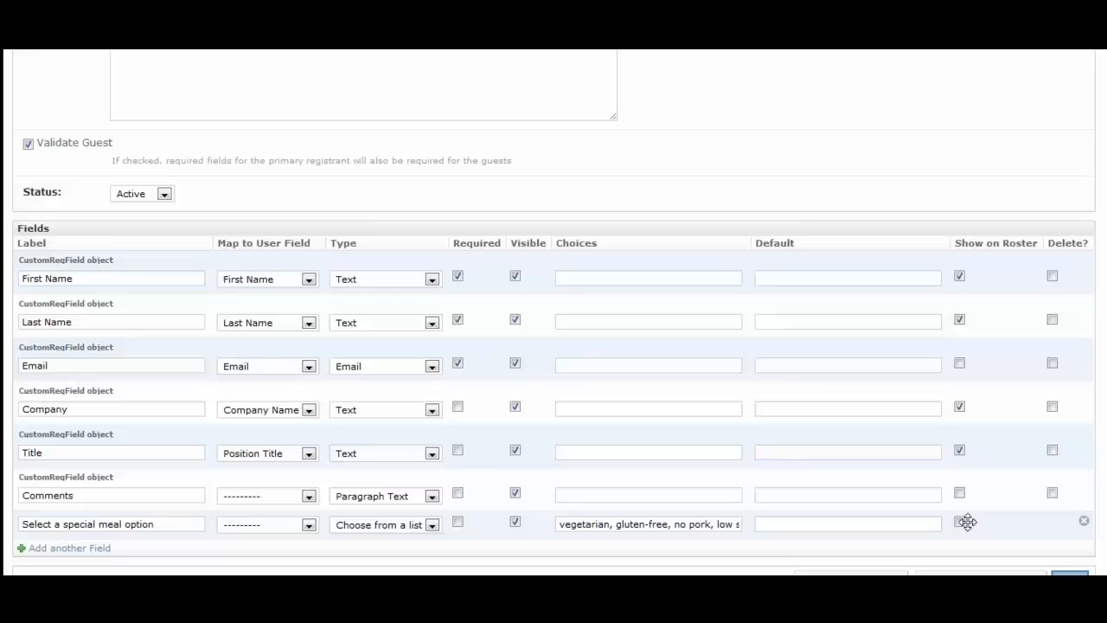
pyautogui.click(959, 523)
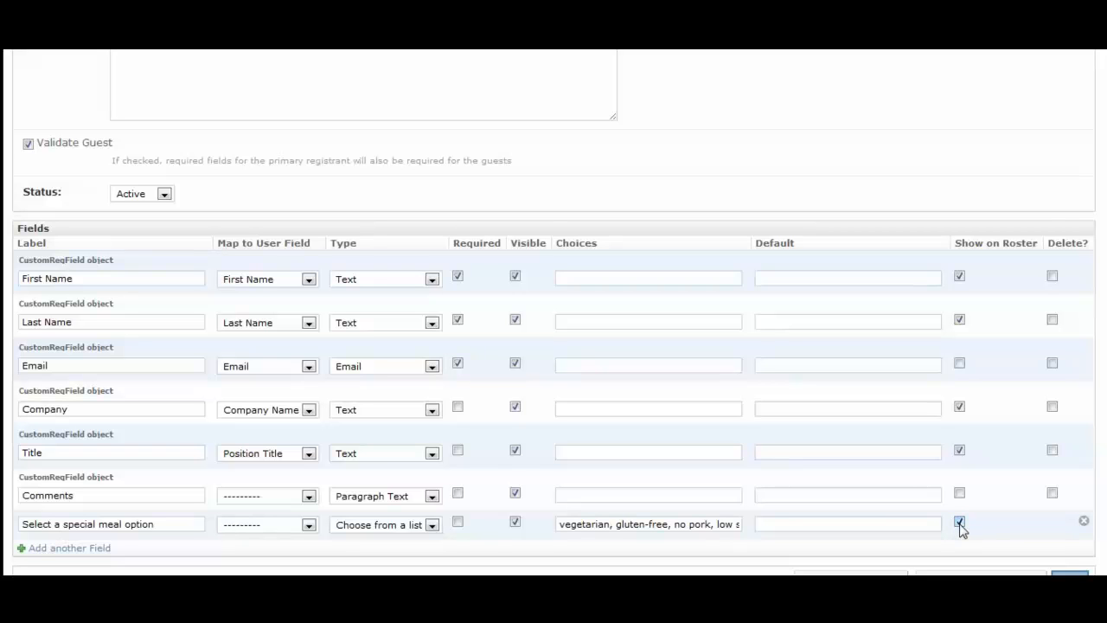
pyautogui.click(958, 522)
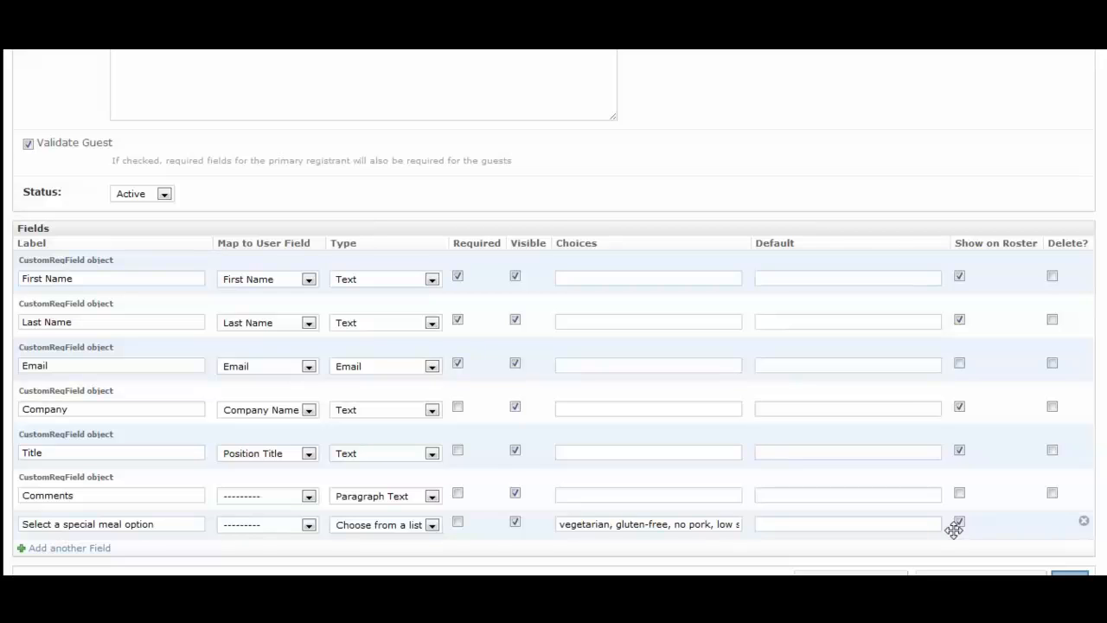
pyautogui.scroll(-3)
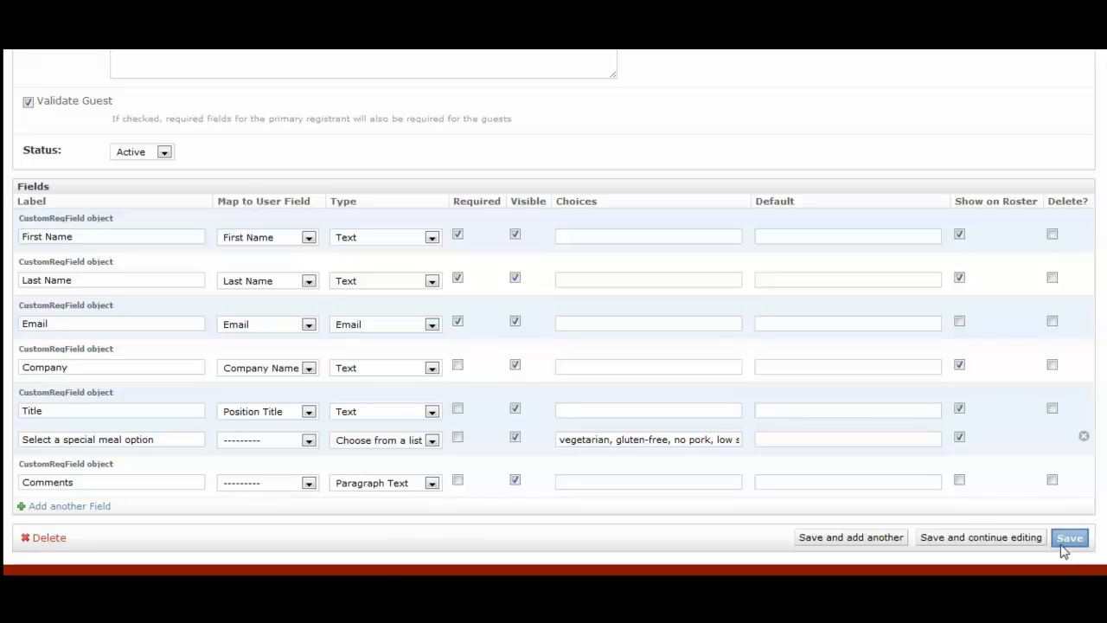
pyautogui.click(1070, 537)
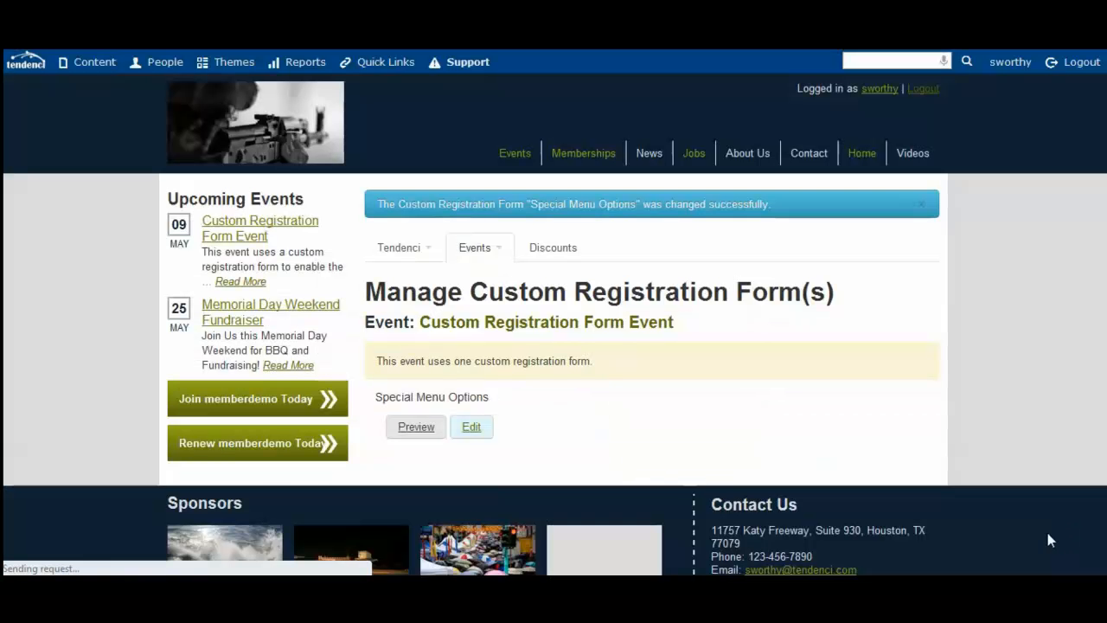
pyautogui.moveTo(613, 423)
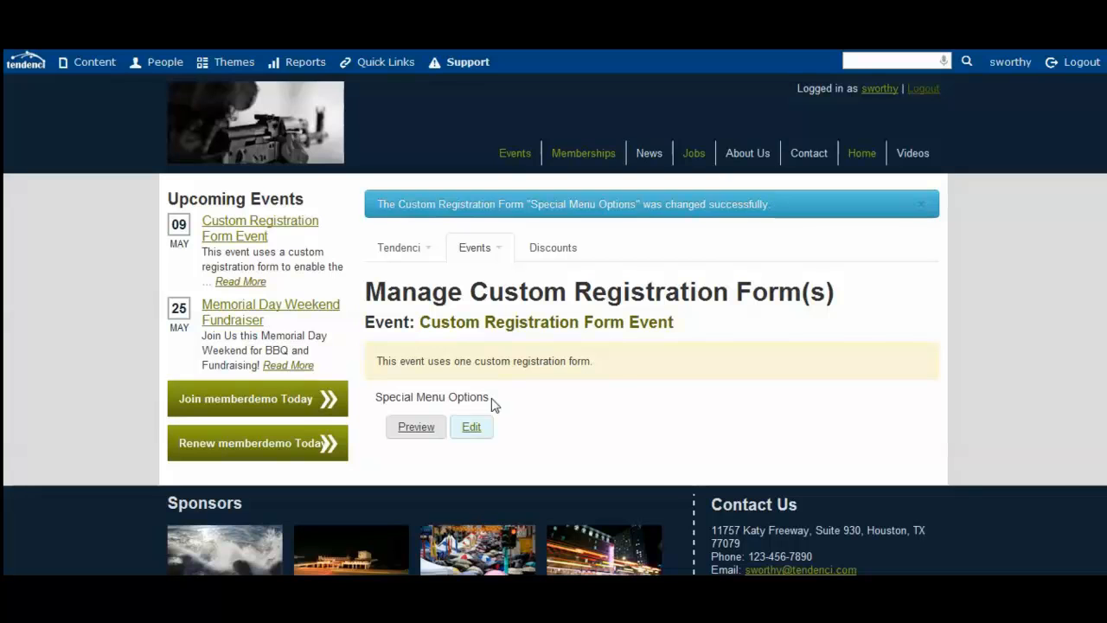
pyautogui.moveTo(747, 394)
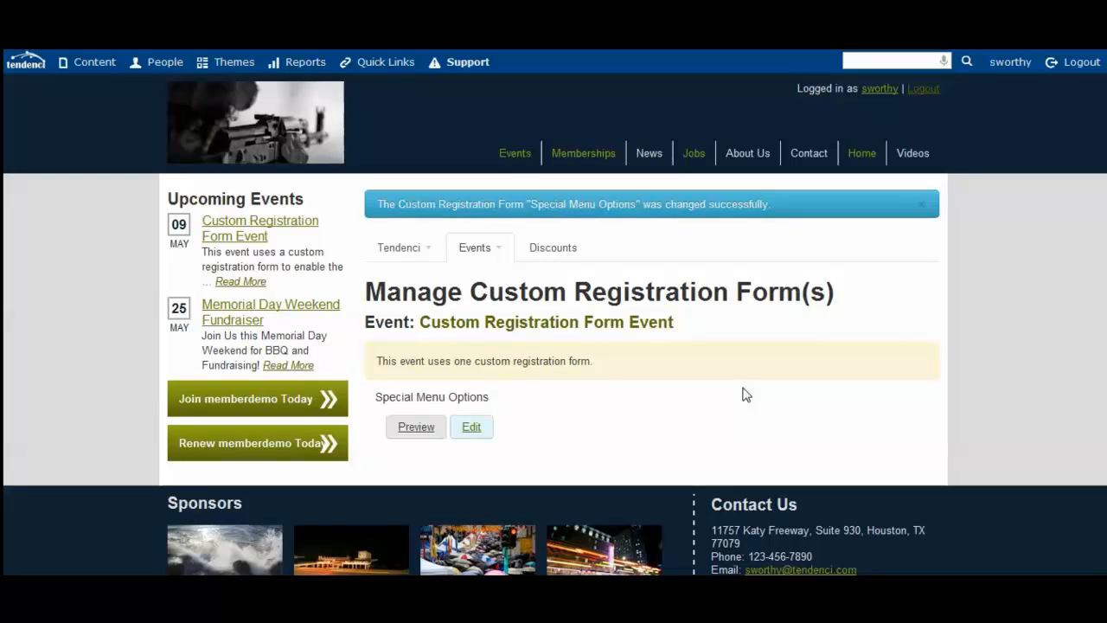
pyautogui.moveTo(686, 379)
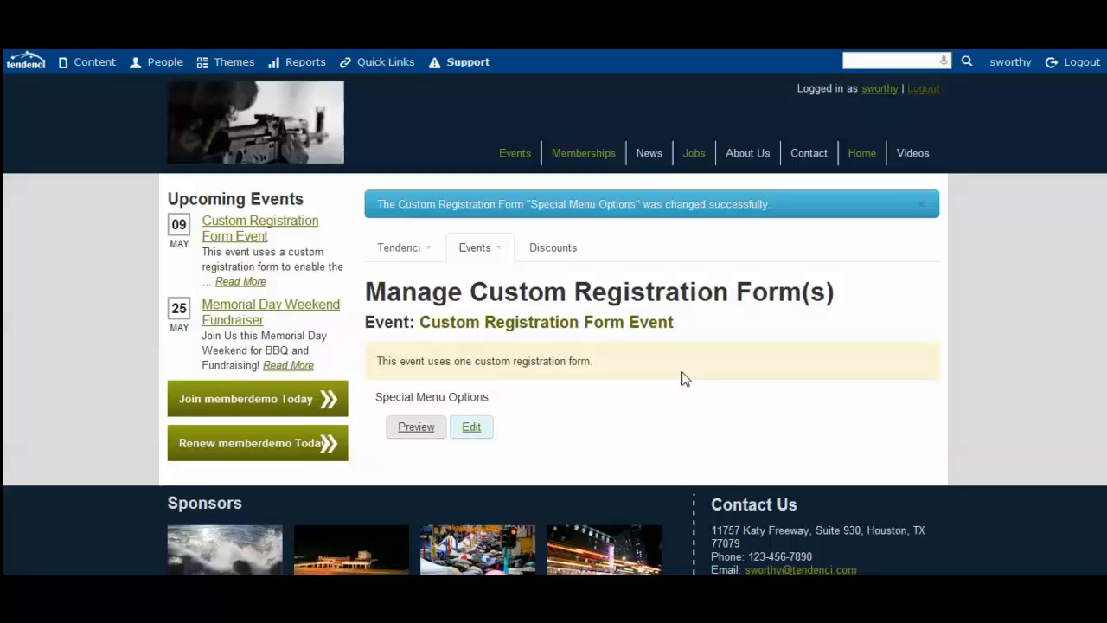